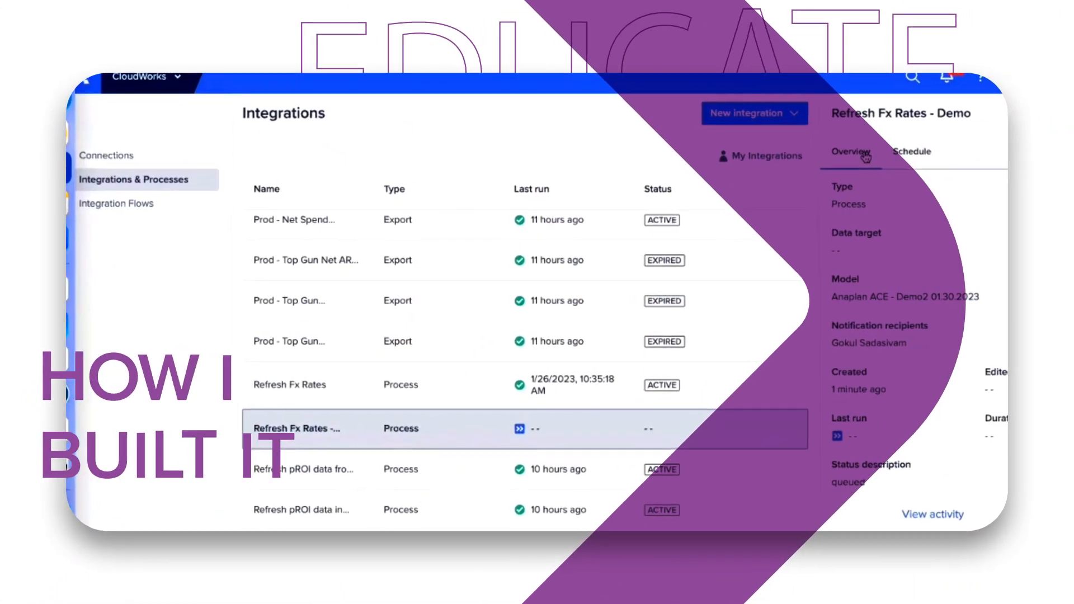
Bring up the Demo1 model's Fx Rates conversion grid showing May 22 exchange rates.
left_click(911, 152)
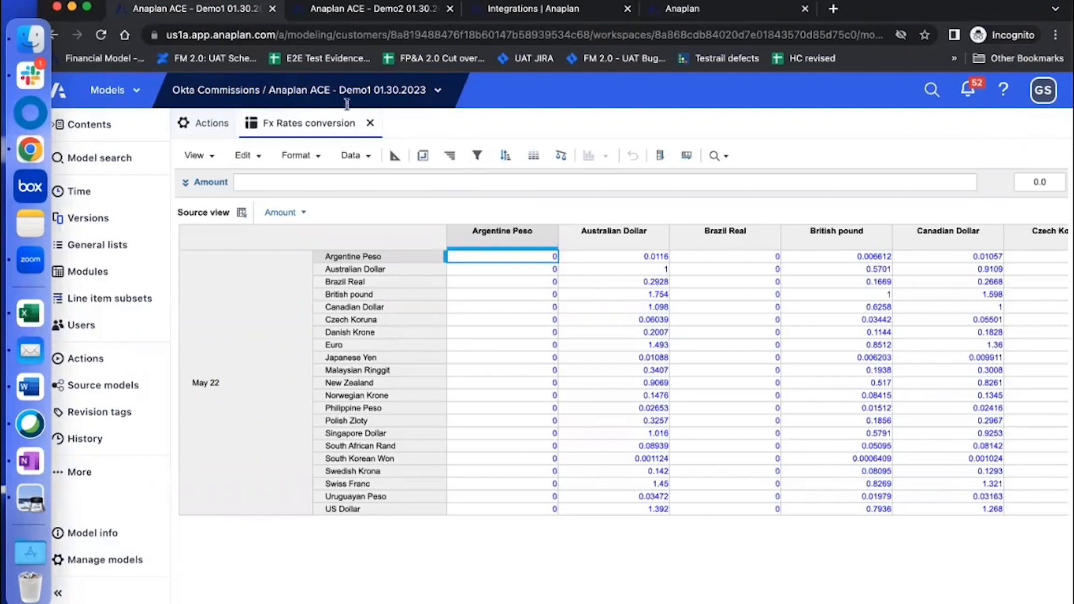
mouse_move(198, 9)
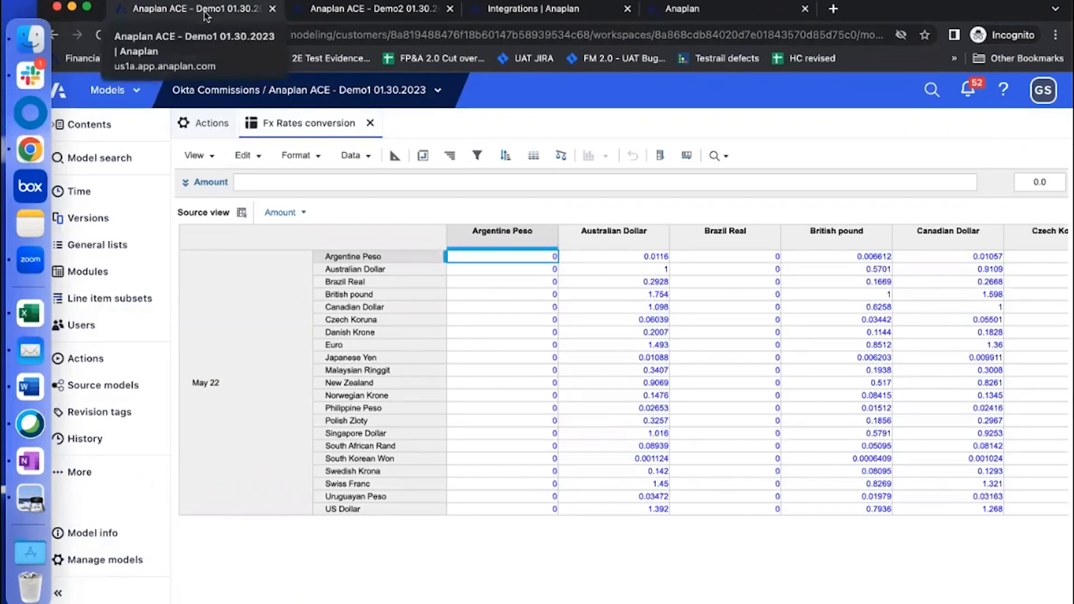
mouse_move(205, 13)
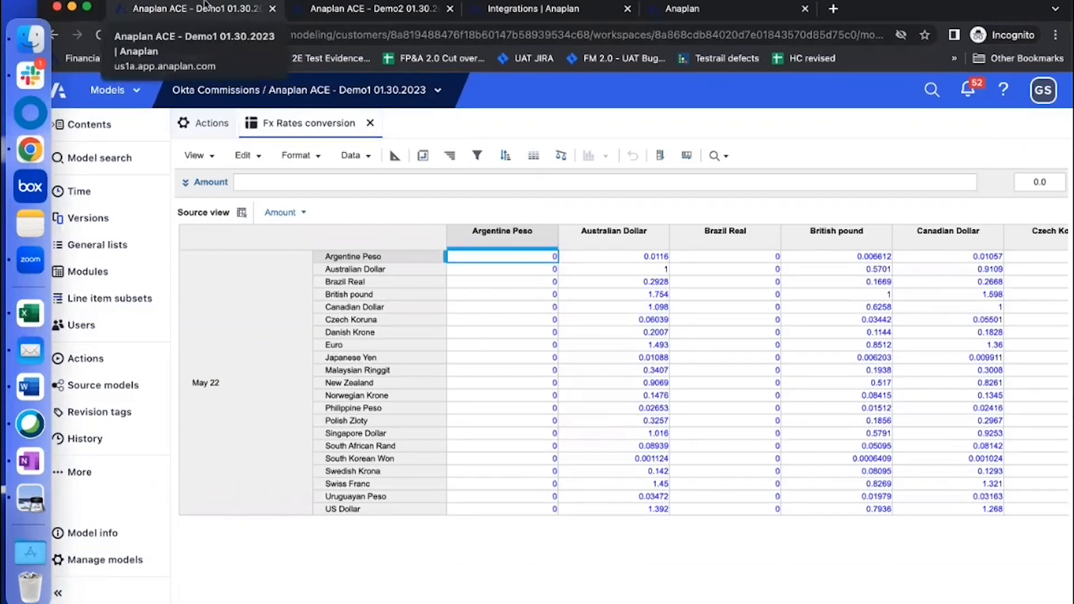
Show Demo2's Actions list with the Refresh Fx Rates process and Import Fx Rates import.
left_click(369, 9)
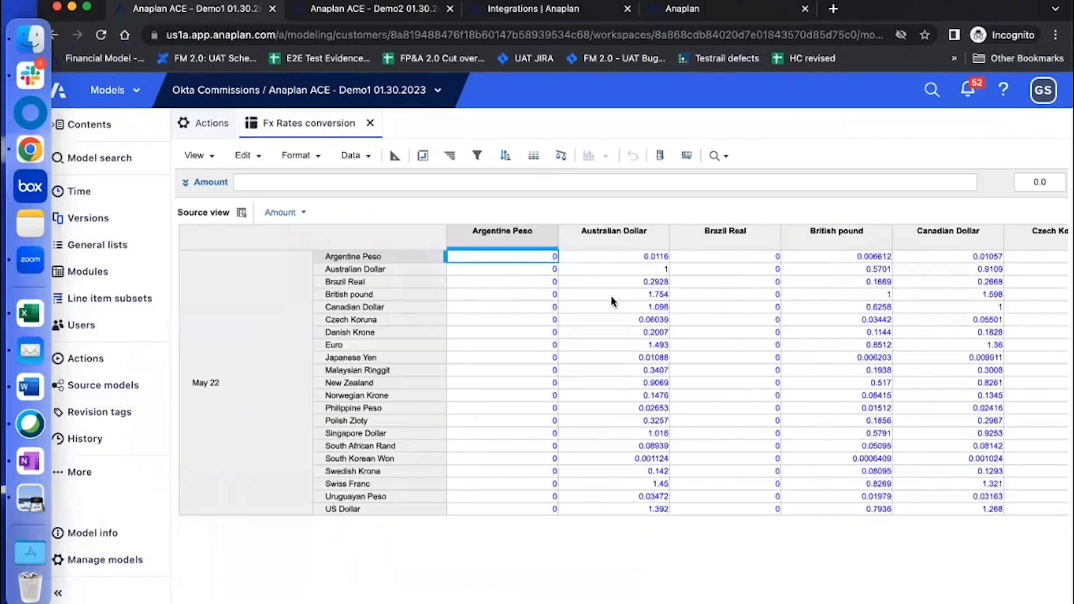
mouse_move(573, 259)
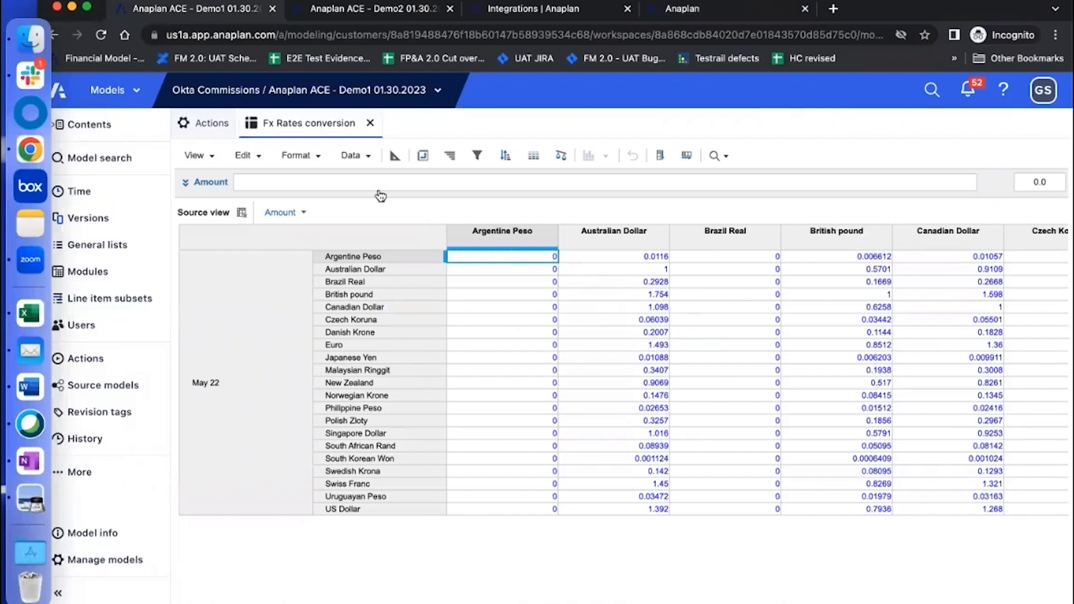
mouse_move(480, 290)
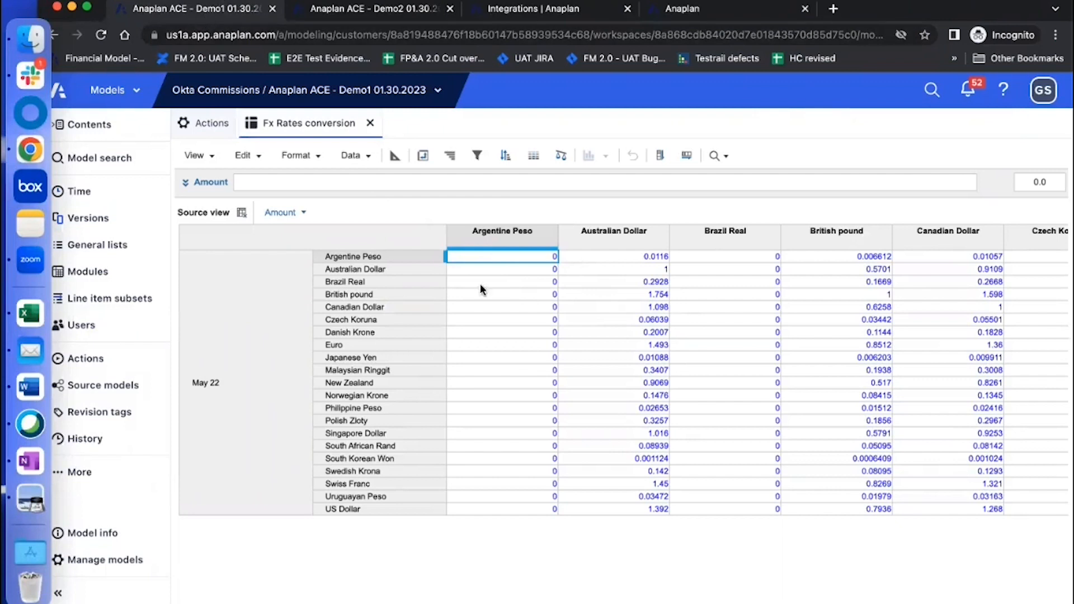
mouse_move(423, 212)
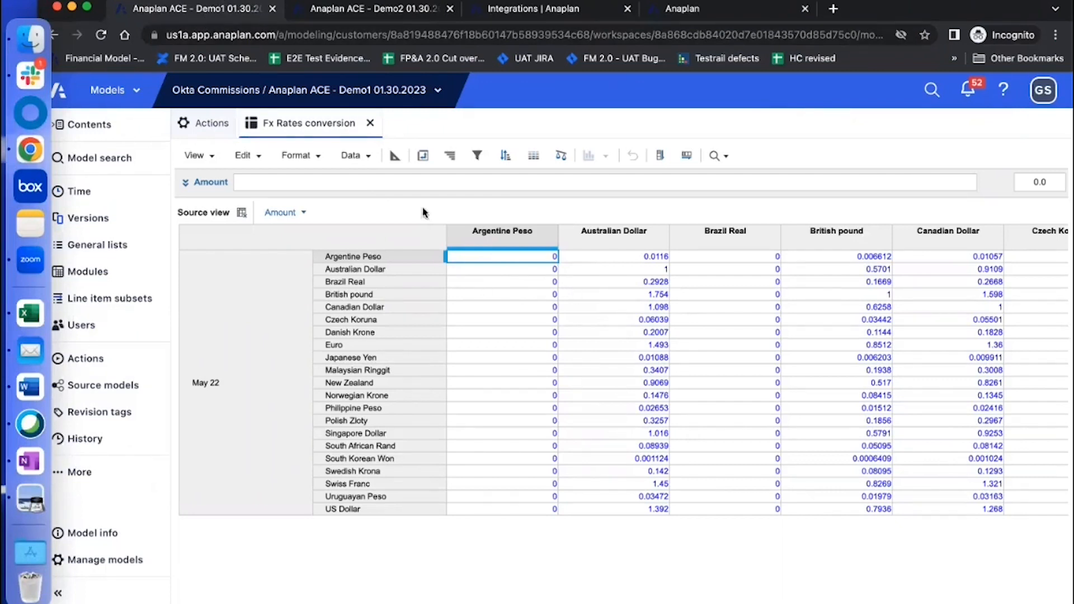
left_click(373, 9)
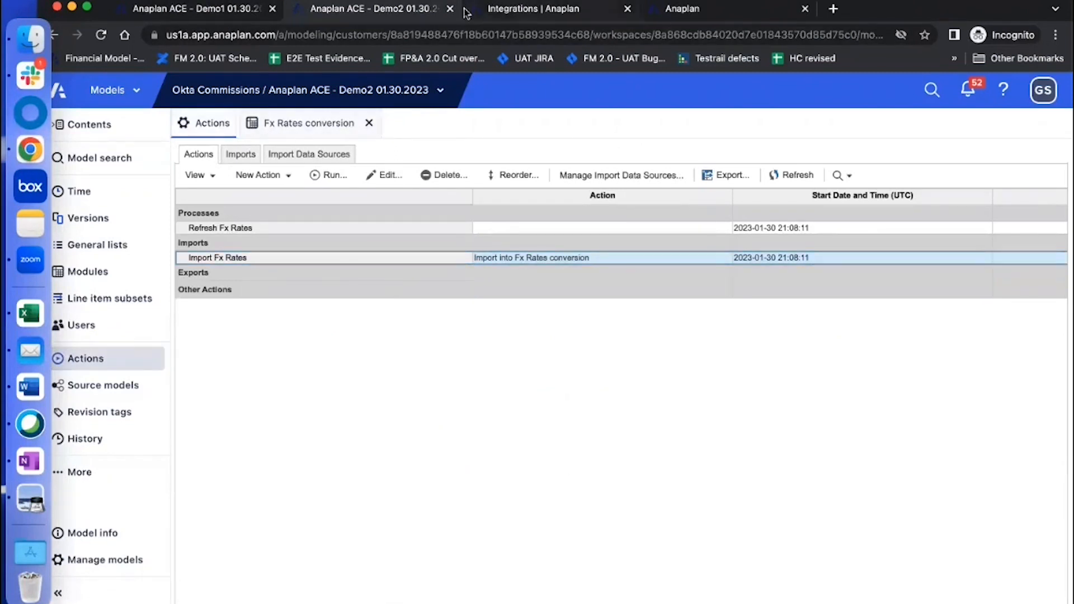
Return to CloudWorks through the app menu and show the Integrations & Processes list.
left_click(533, 9)
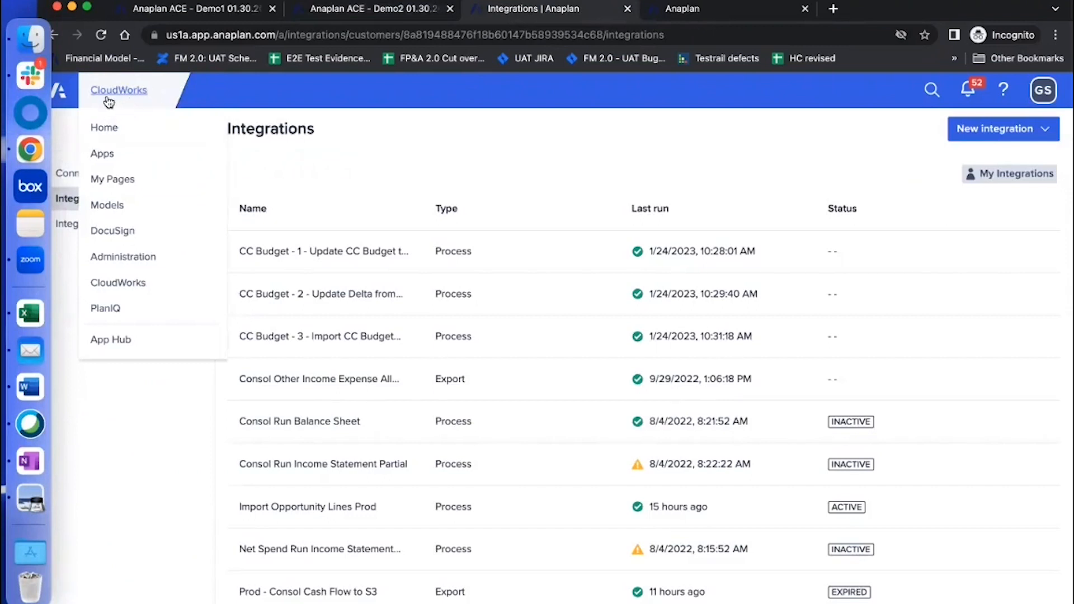
mouse_move(116, 102)
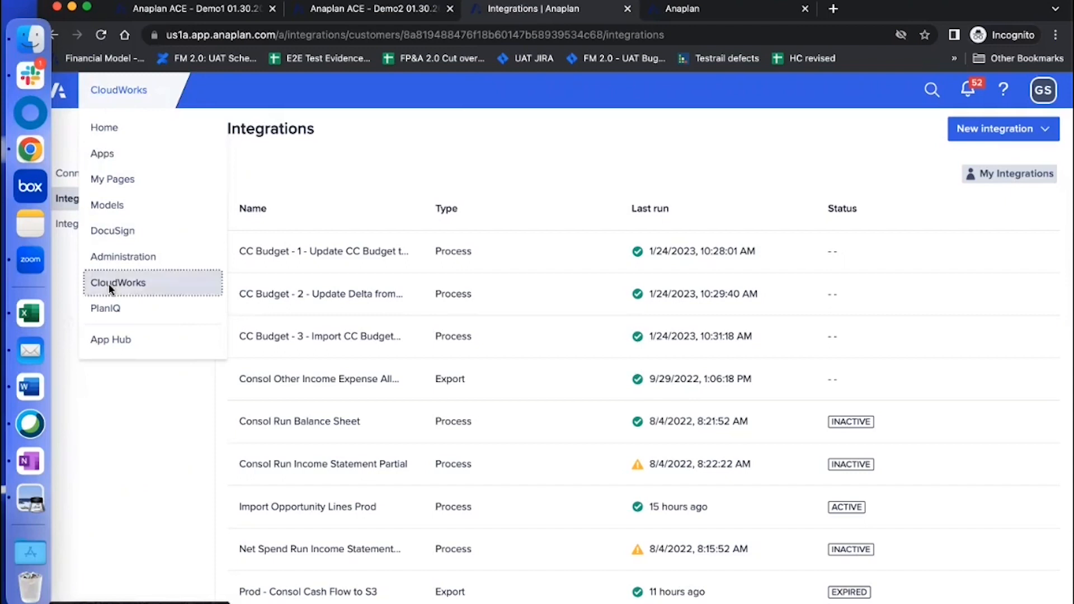
left_click(118, 282)
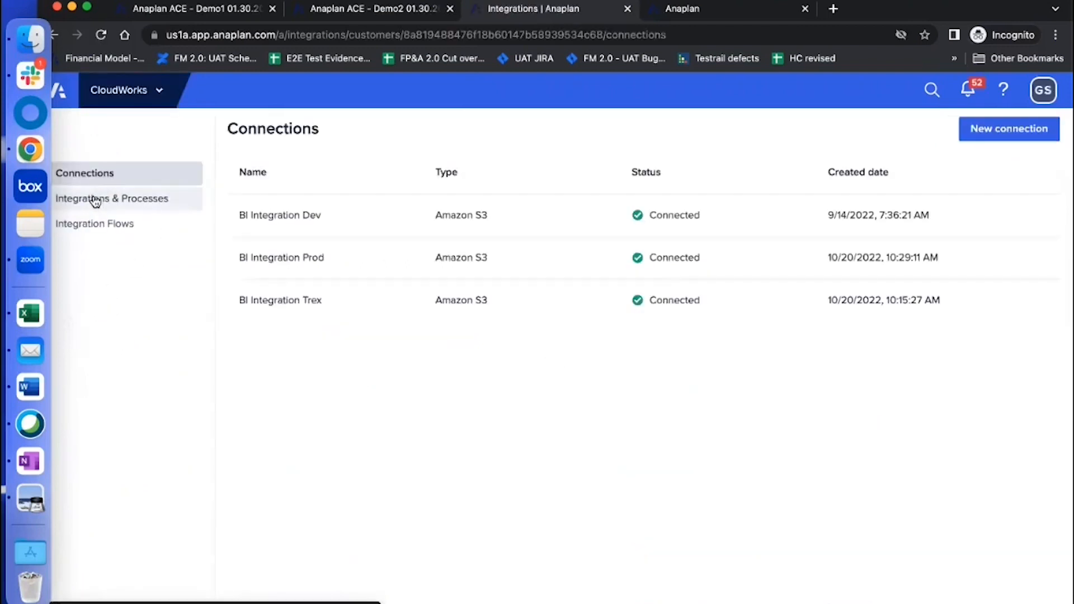
left_click(111, 198)
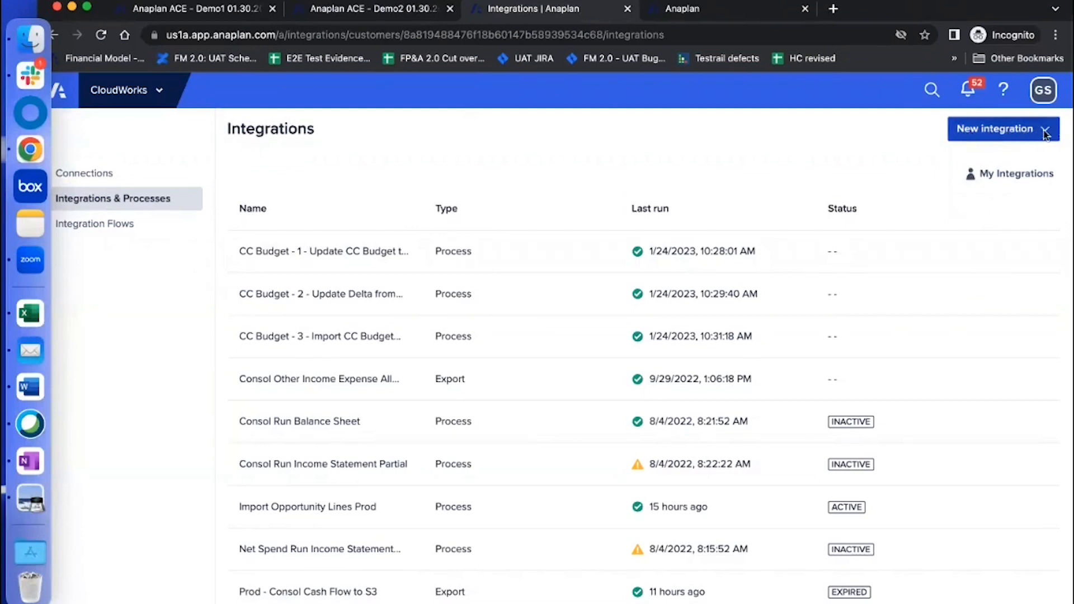
Create a new process integration named 'Refresh Fx Rates' and save it.
left_click(997, 129)
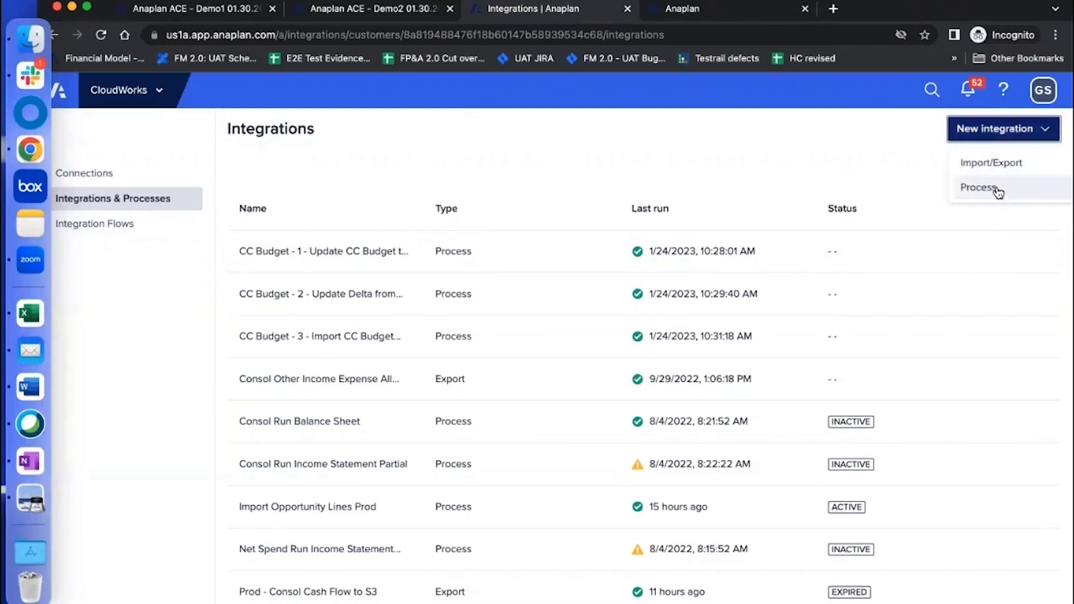
left_click(980, 187)
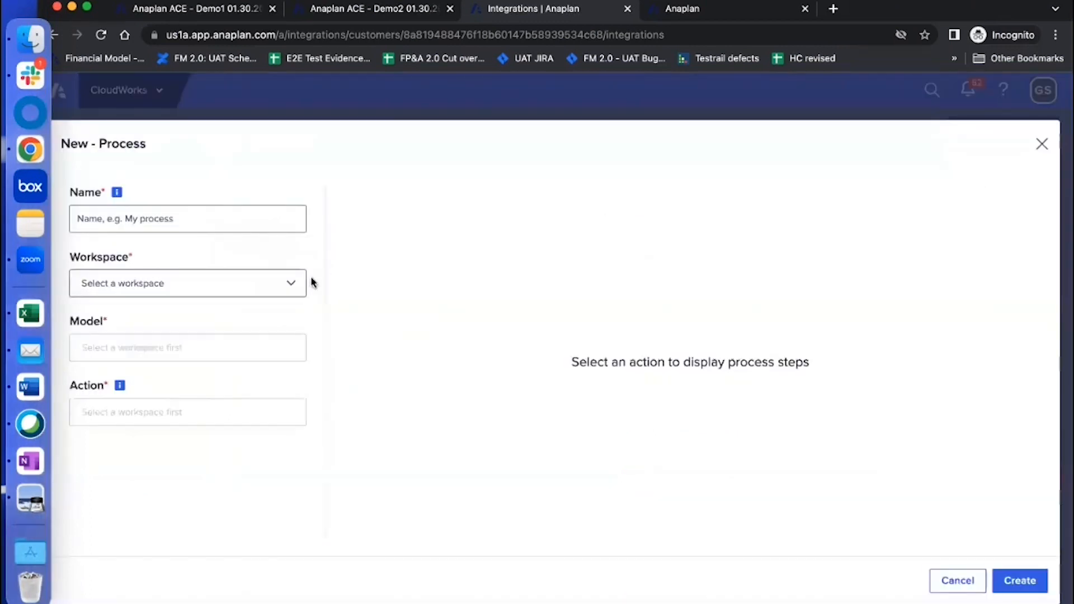
type("Refresh Fx Rates")
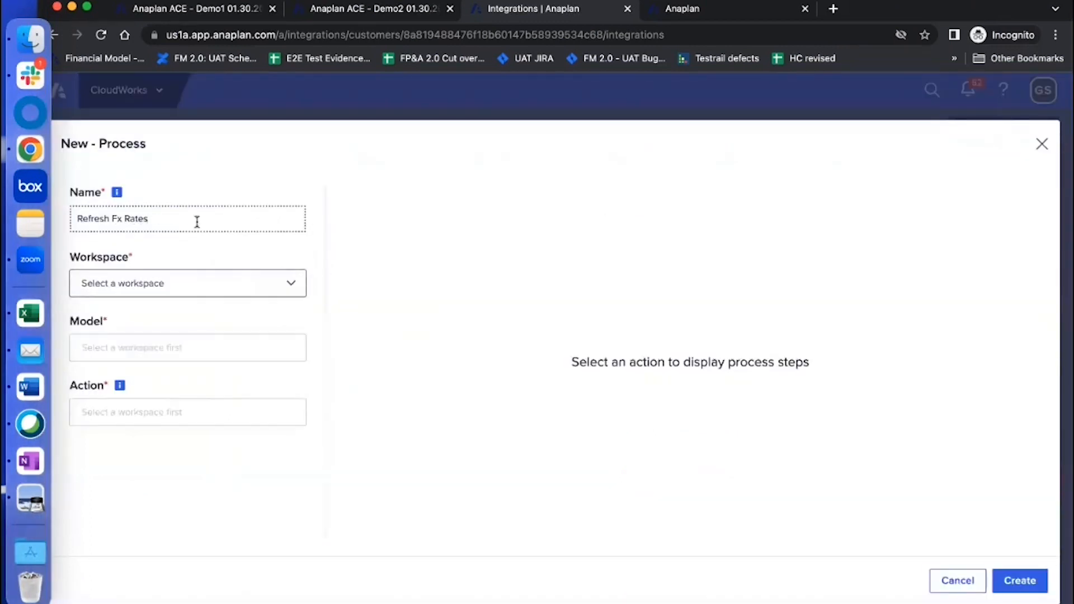
left_click(1019, 581)
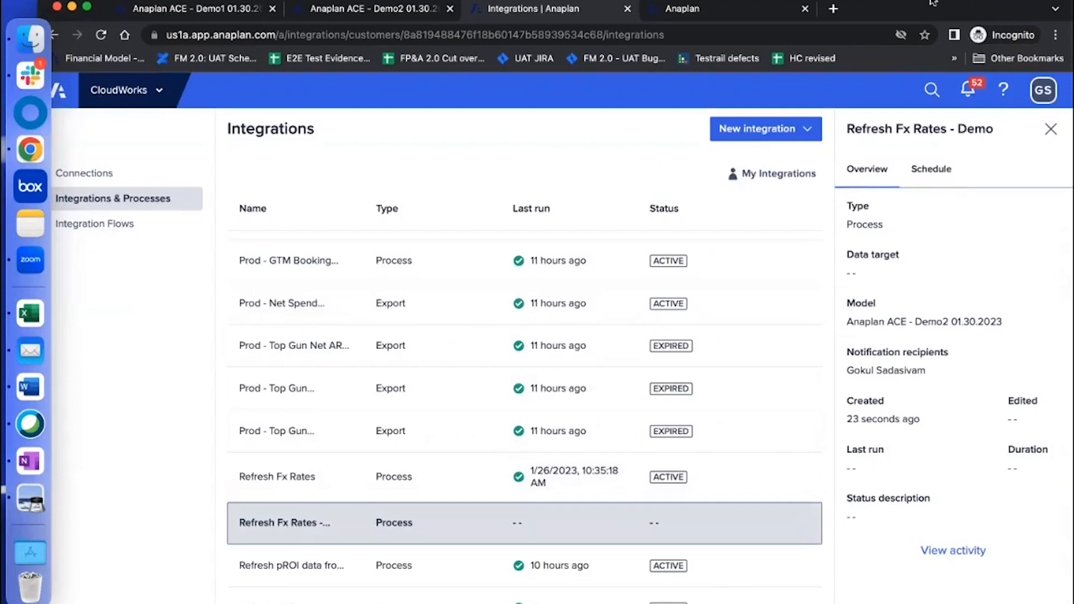
mouse_move(776, 403)
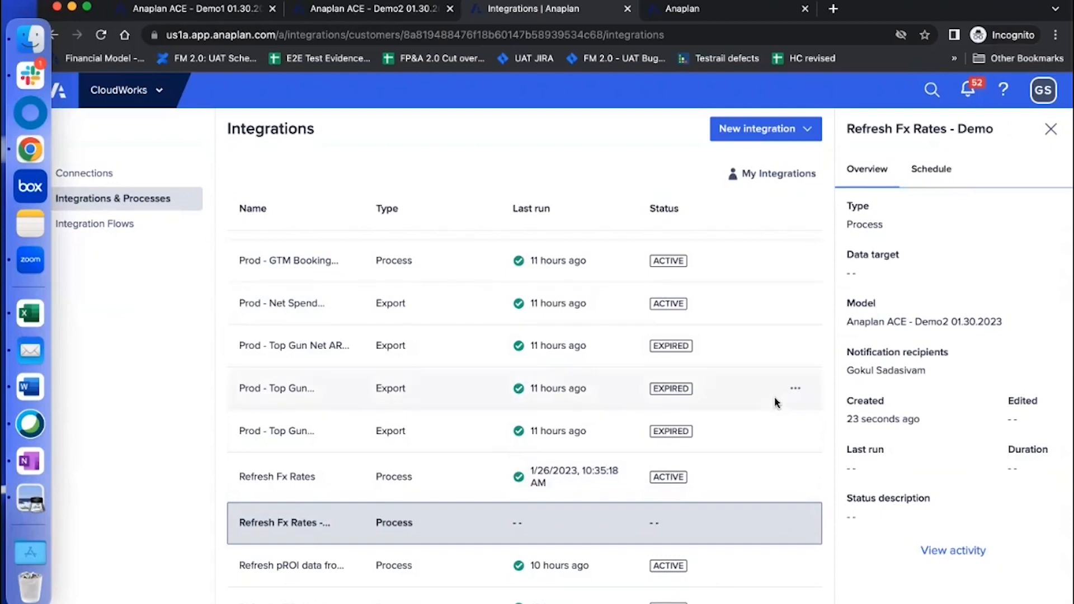
mouse_move(798, 523)
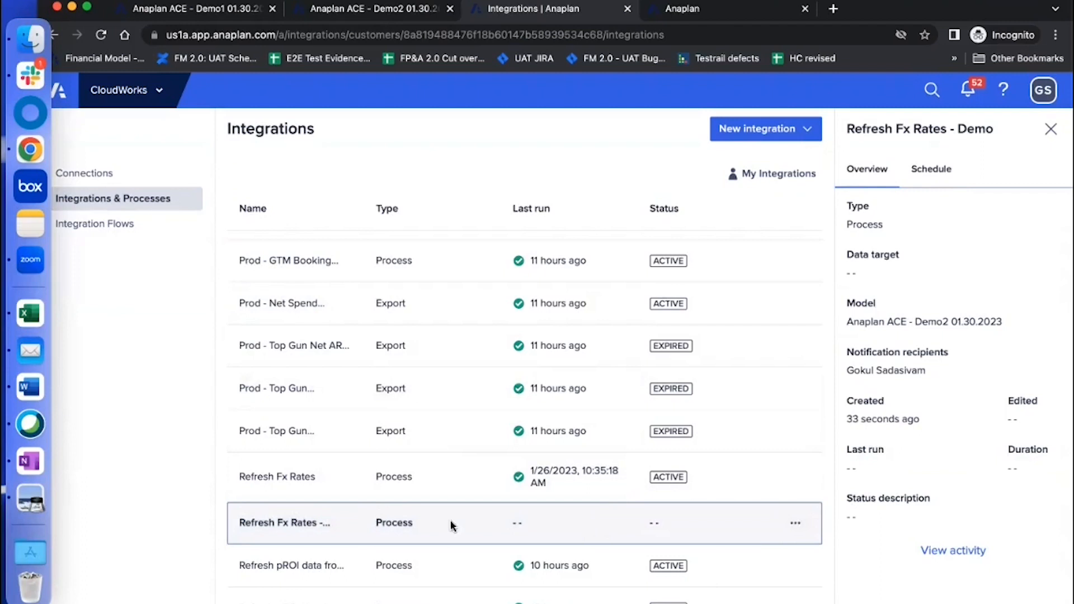
mouse_move(630, 535)
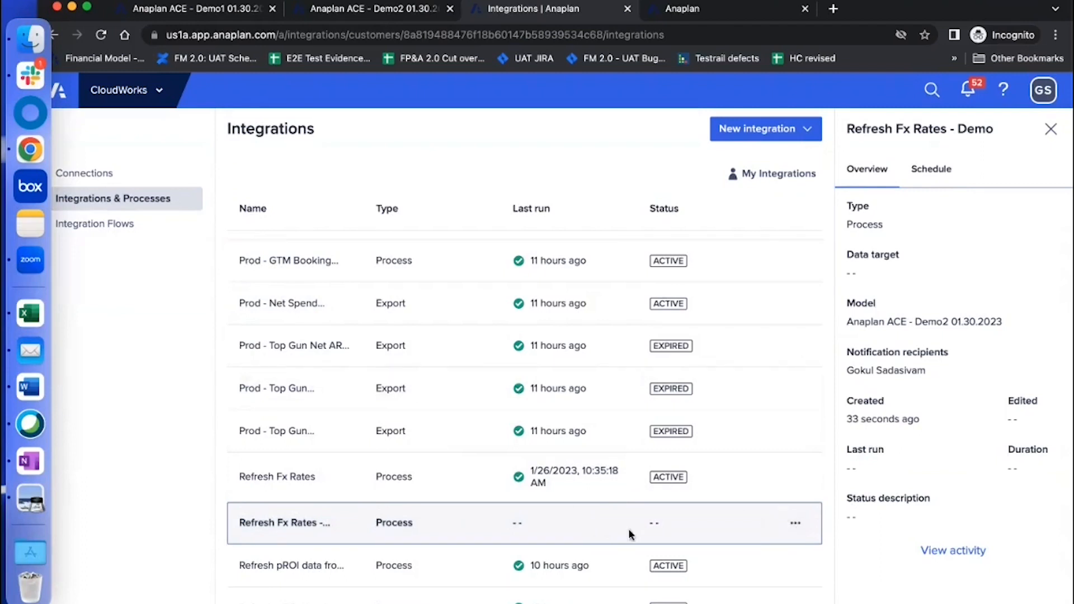
Run Refresh Fx Rates - Demo from its row actions menu.
left_click(796, 522)
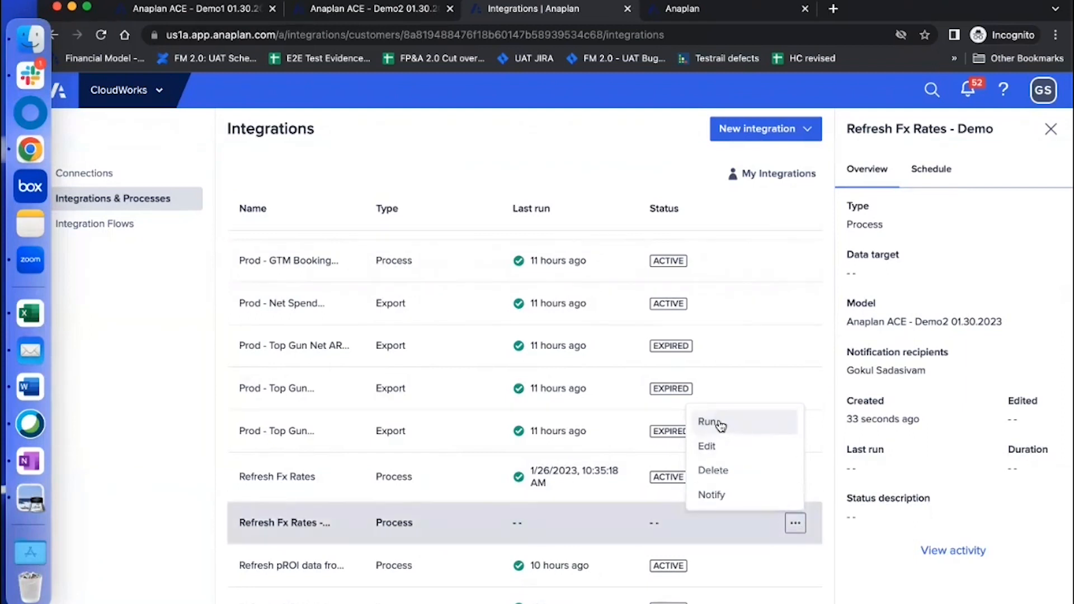
left_click(710, 421)
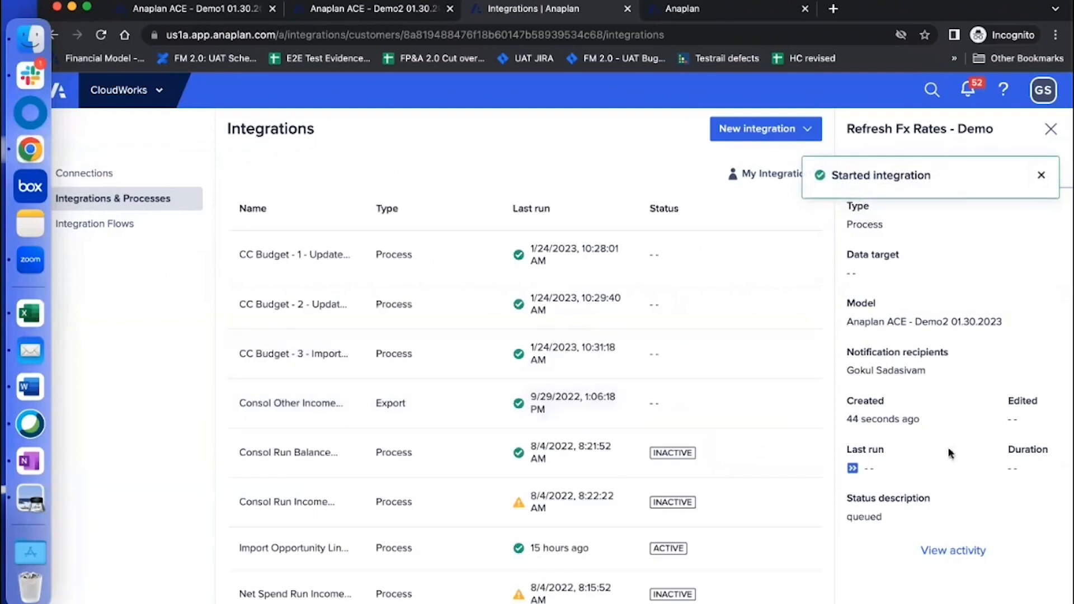
mouse_move(930, 330)
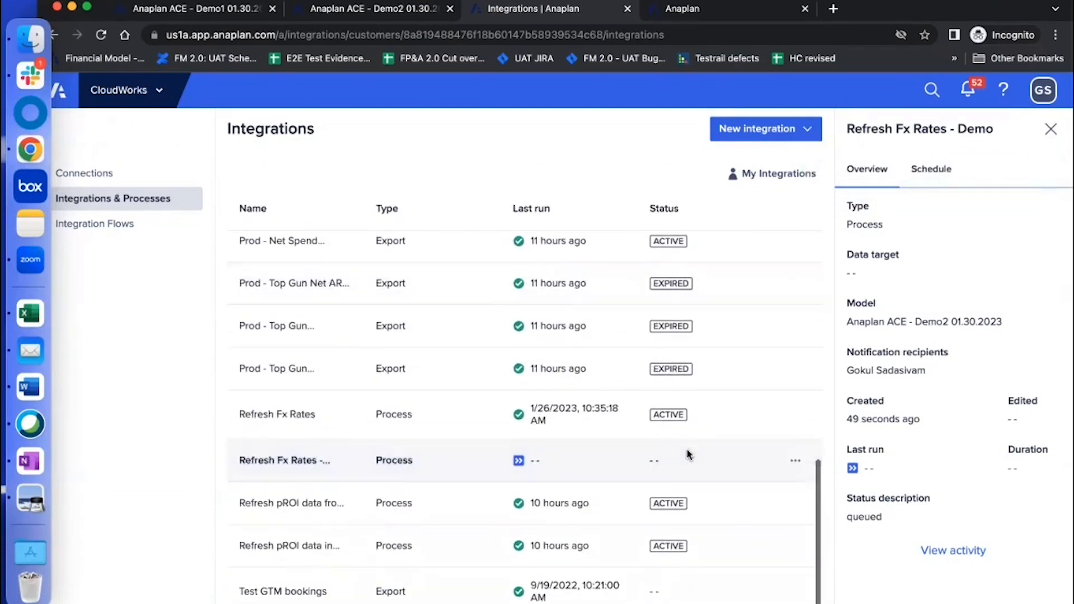
mouse_move(448, 459)
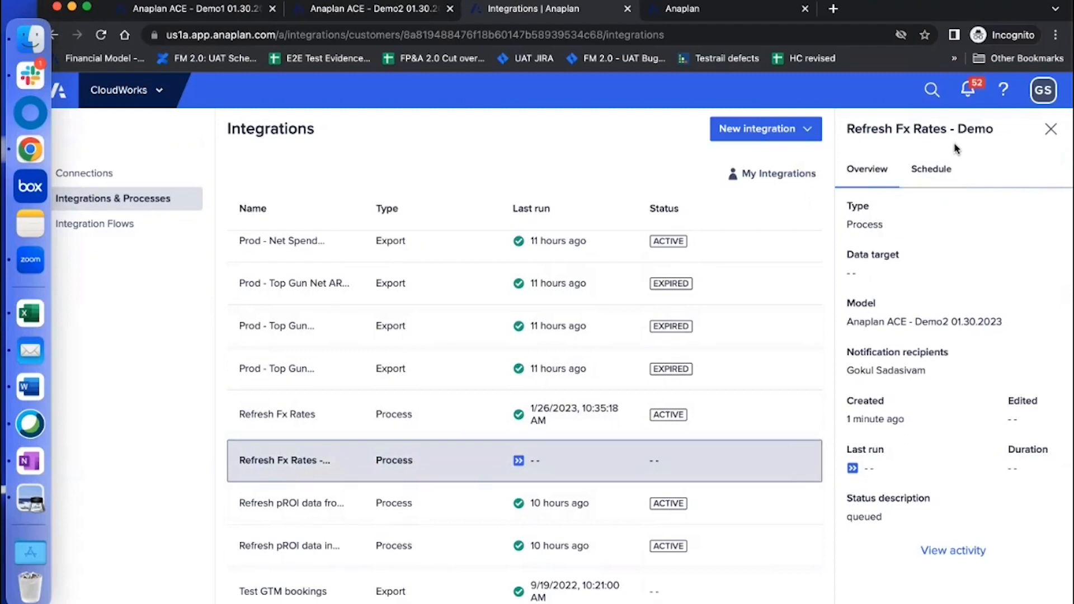
Start a new schedule for the process, naming it 'Refresh Fx Rates - Schedule Demo'.
left_click(931, 169)
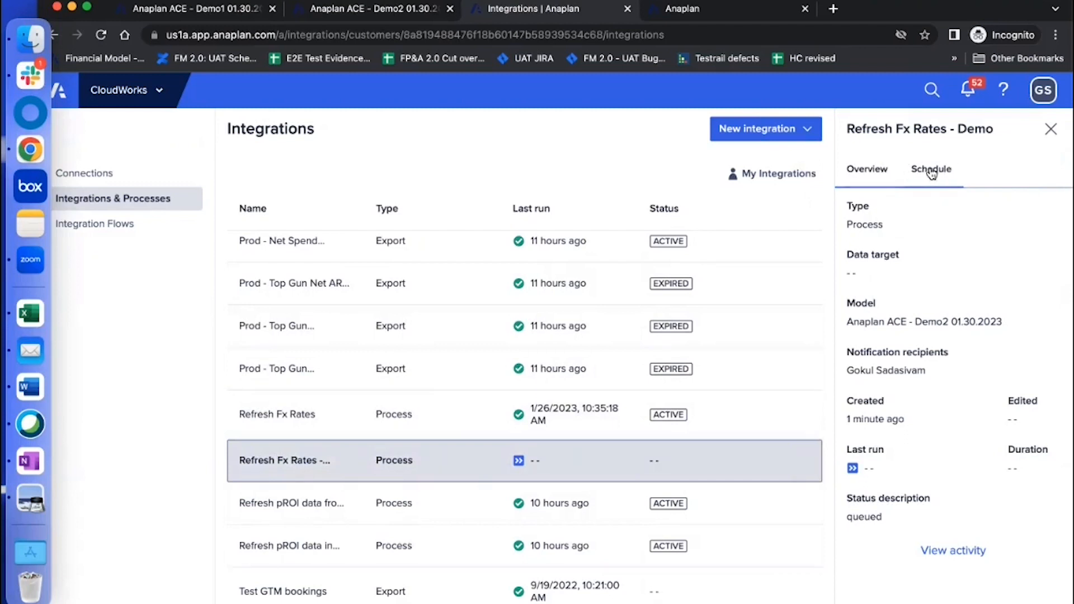
left_click(931, 169)
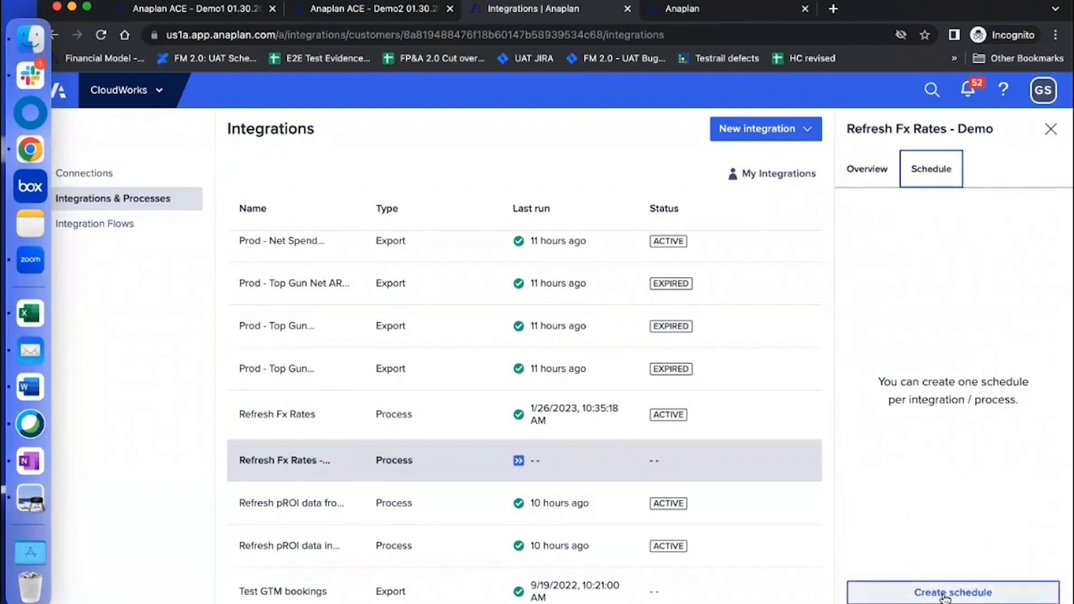
left_click(952, 592)
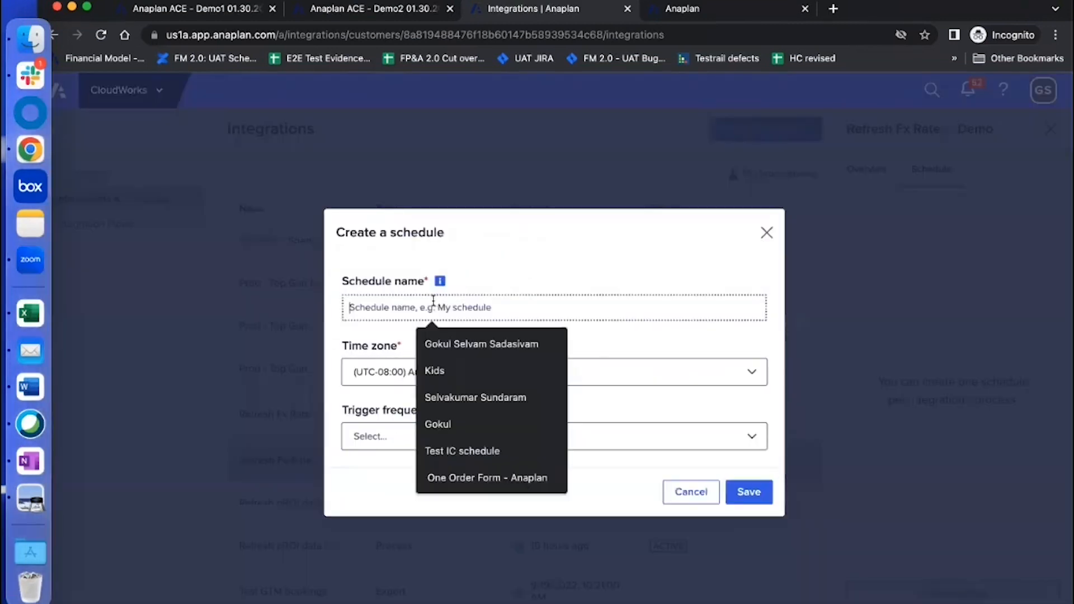
type("Refresh Fx Rates -")
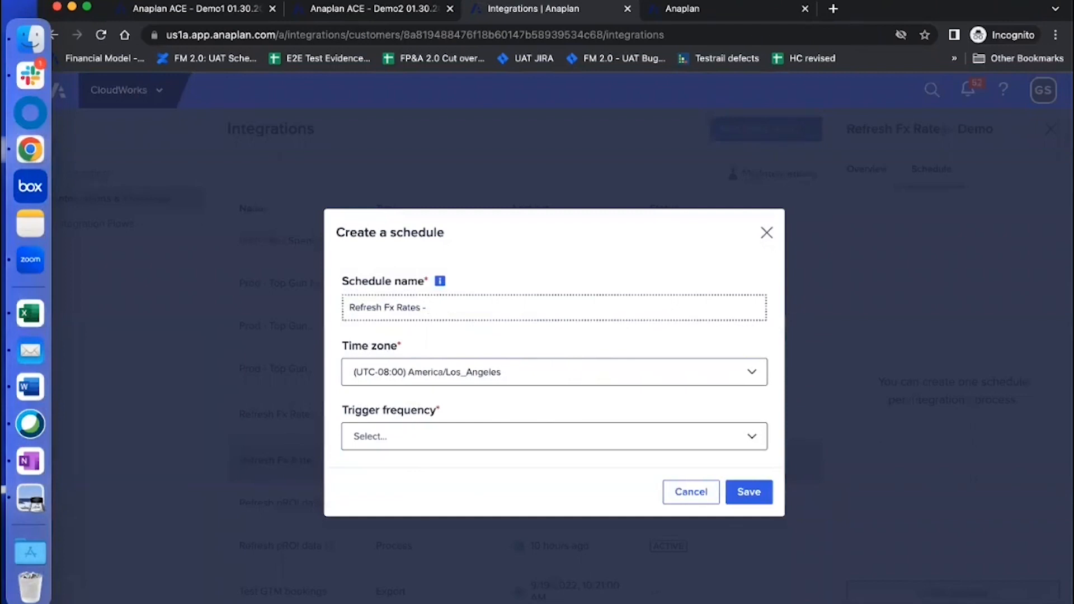
type("Schedule")
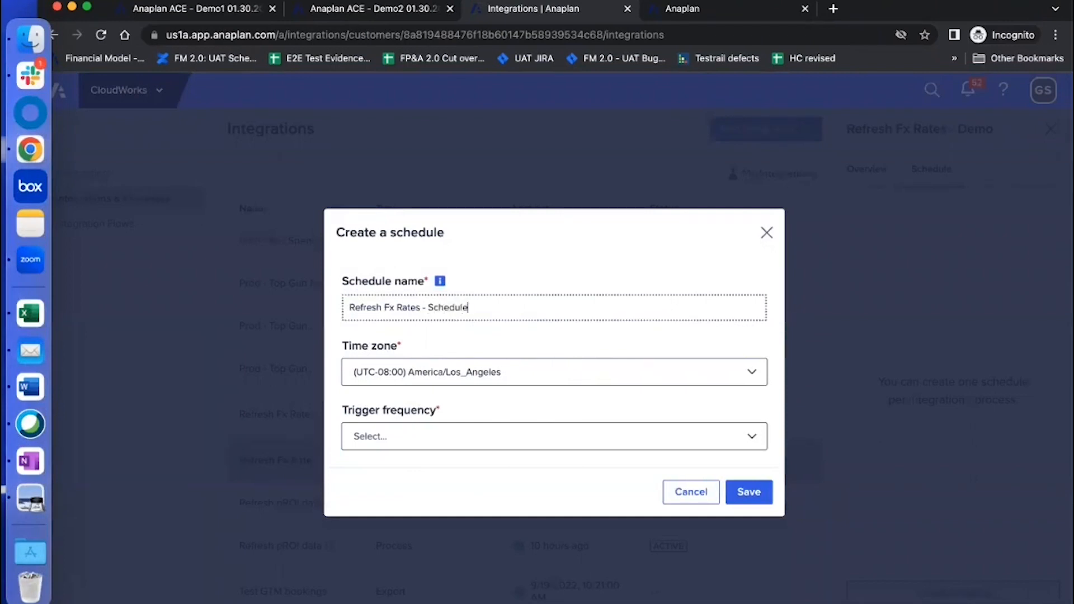
type("Demo")
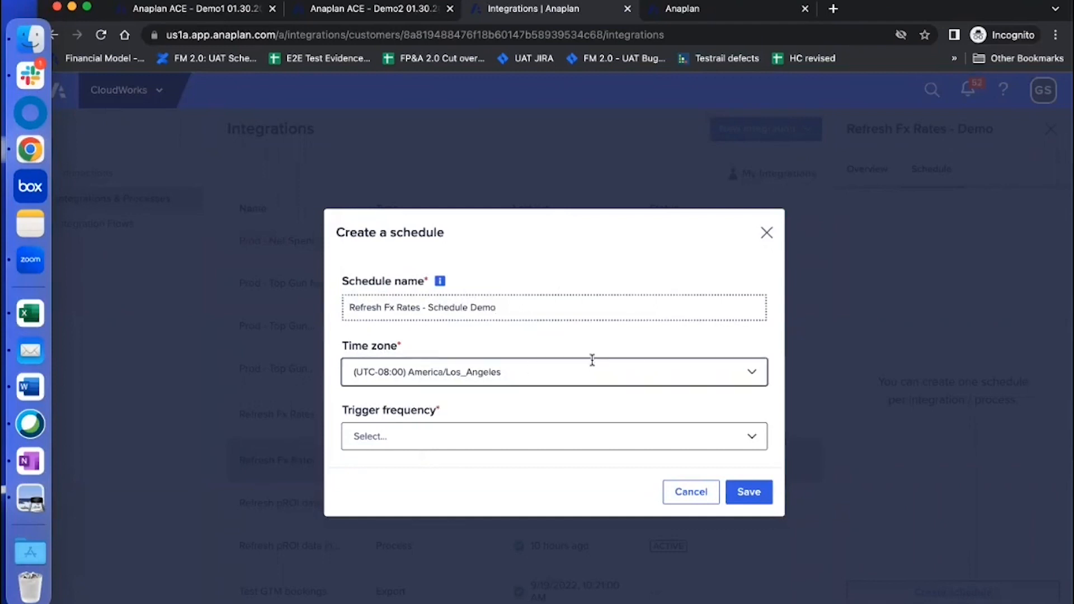
Set the schedule to run daily from 01/30/2023 at 13:52, and save it.
left_click(553, 437)
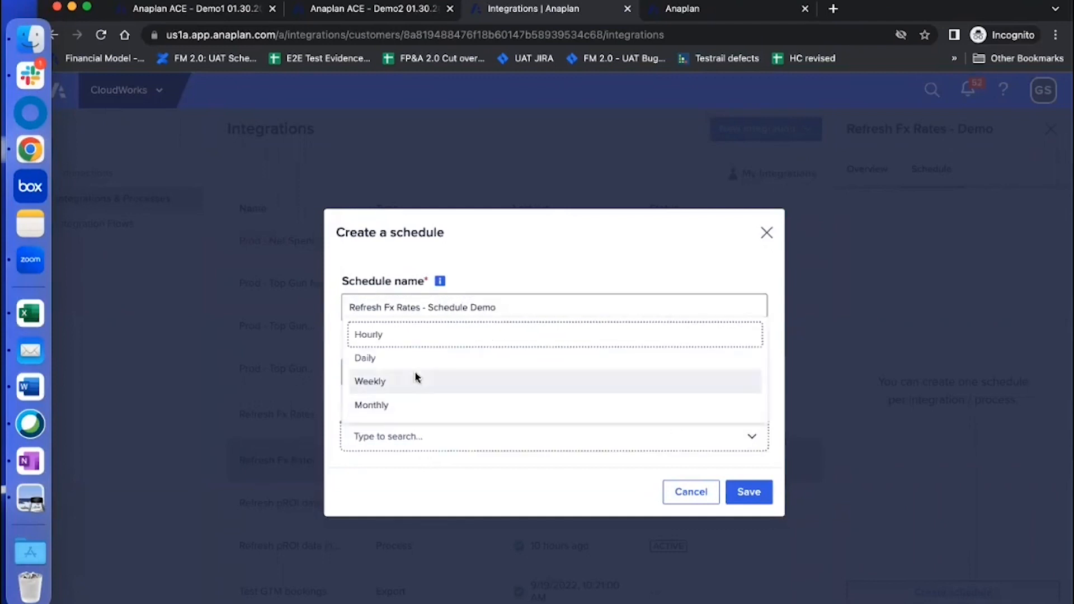
left_click(365, 357)
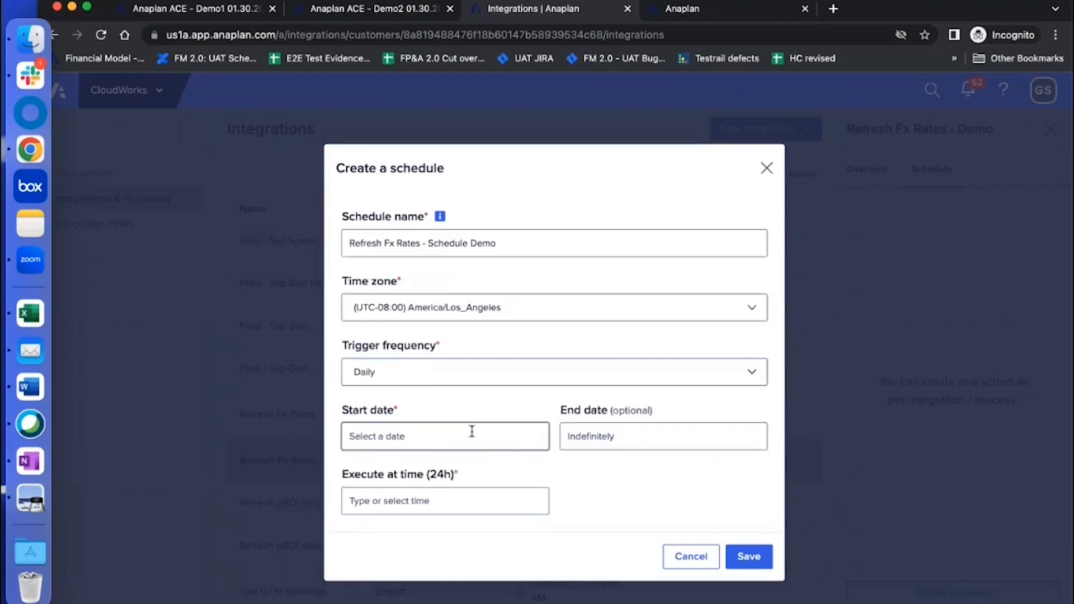
left_click(445, 437)
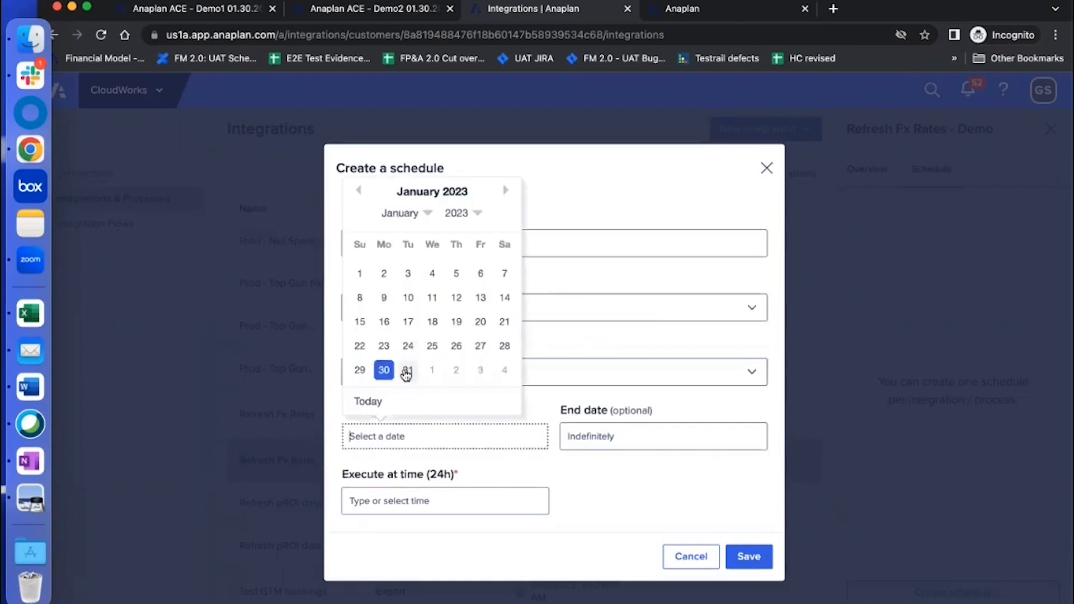
left_click(384, 369)
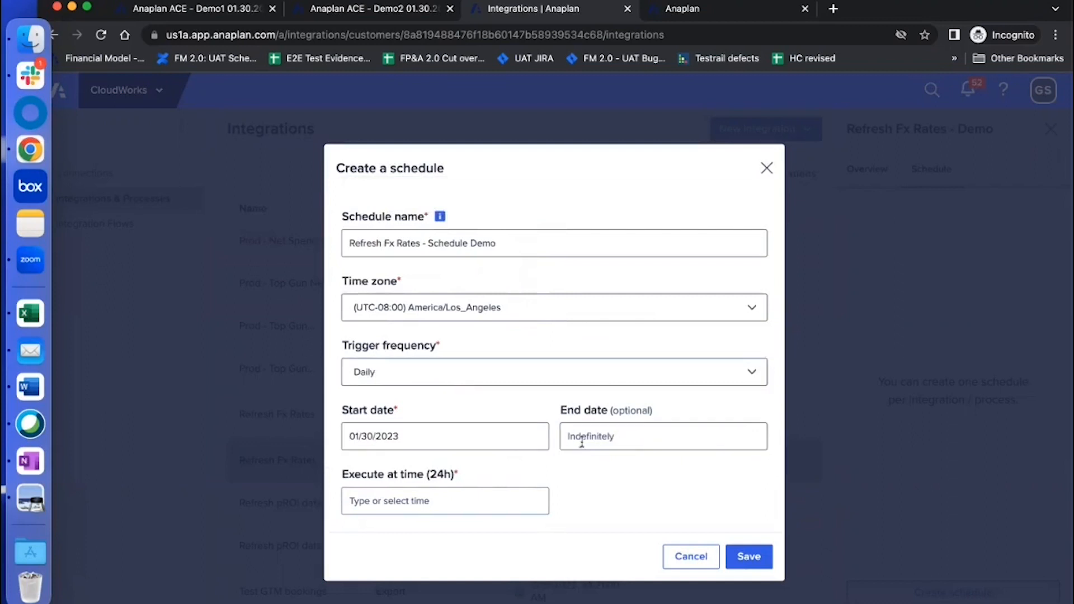
left_click(444, 500)
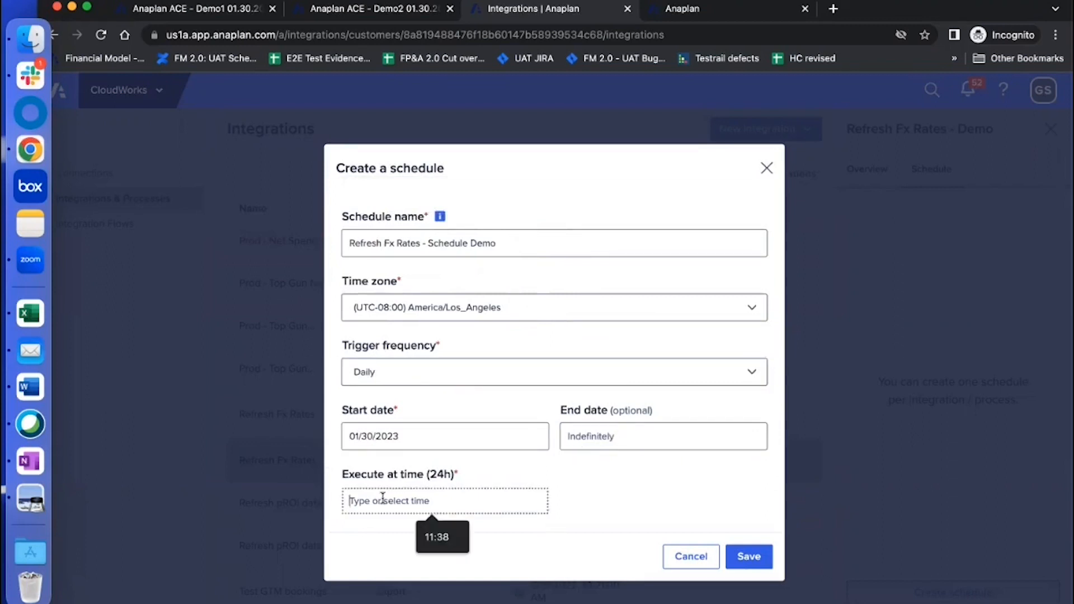
type("0")
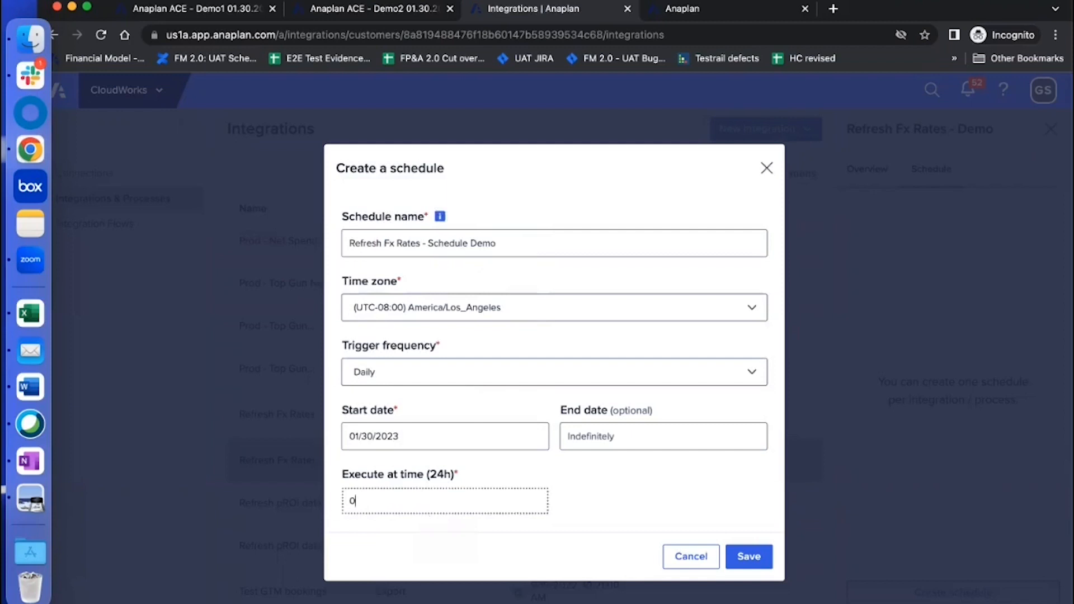
type("13.52")
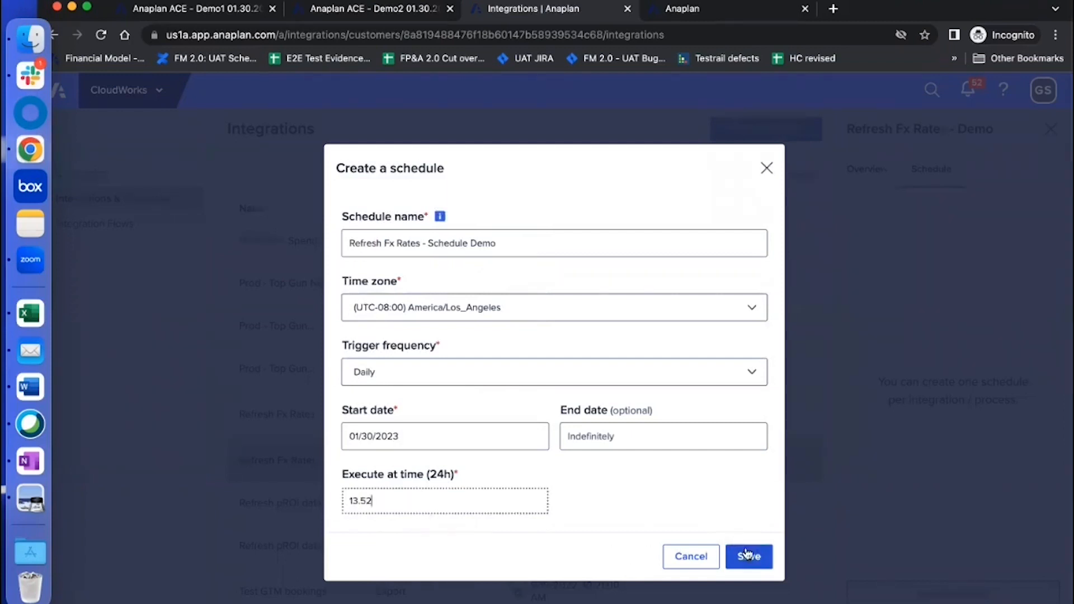
left_click(748, 555)
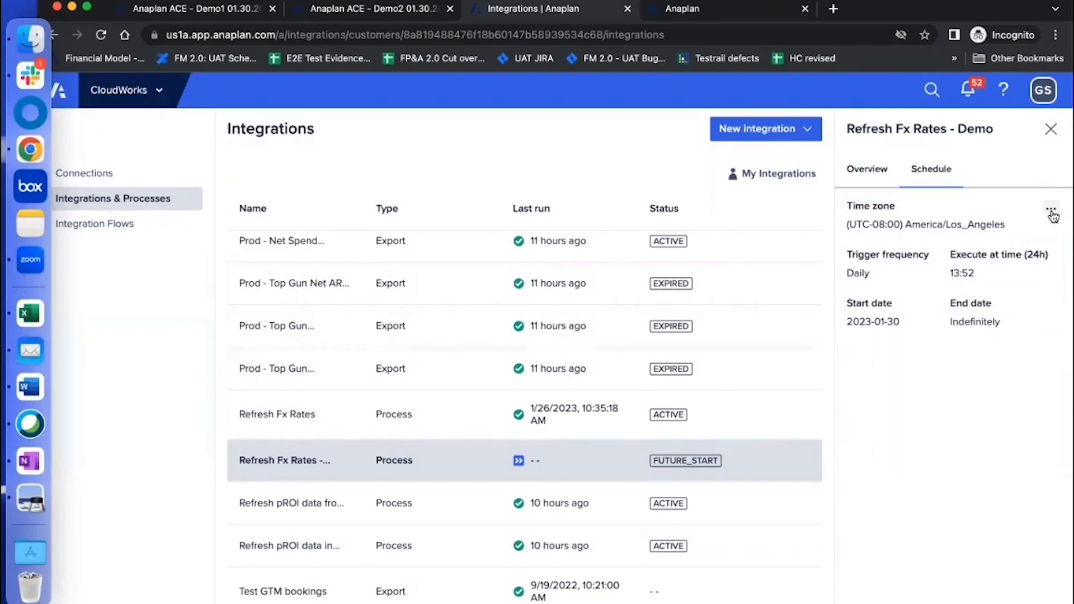
mouse_move(726, 534)
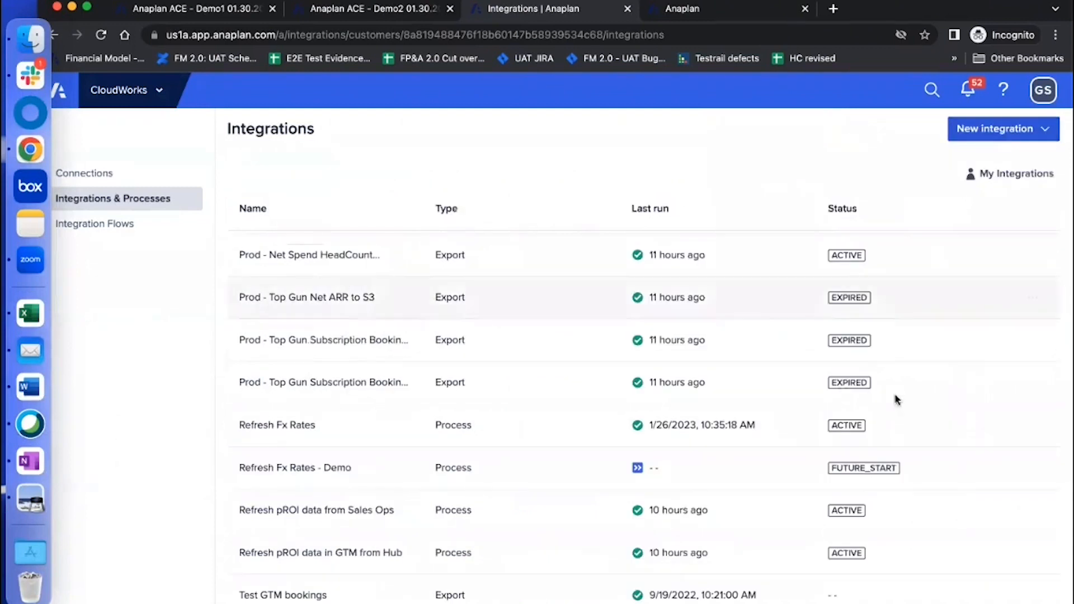
Enable email notifications with a success recipient, apply, then open the integration's overview.
left_click(1034, 468)
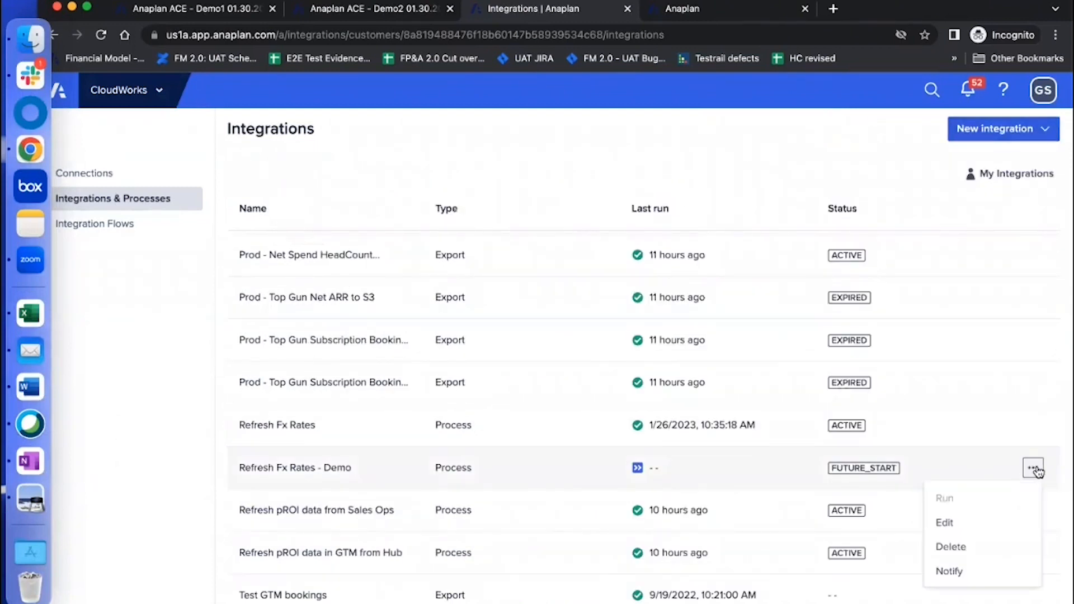
mouse_move(952, 571)
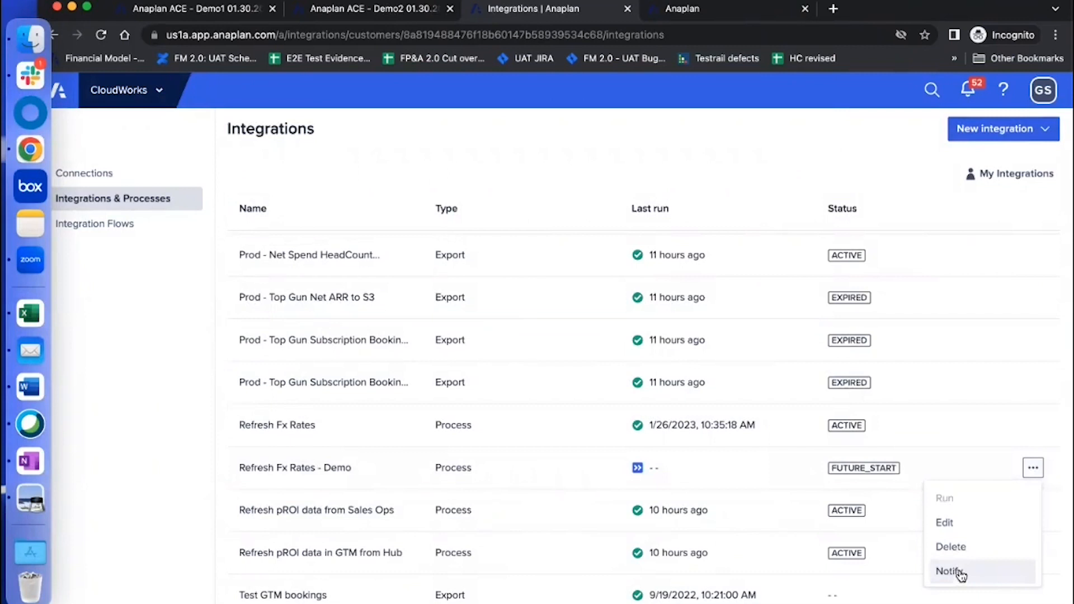
left_click(949, 571)
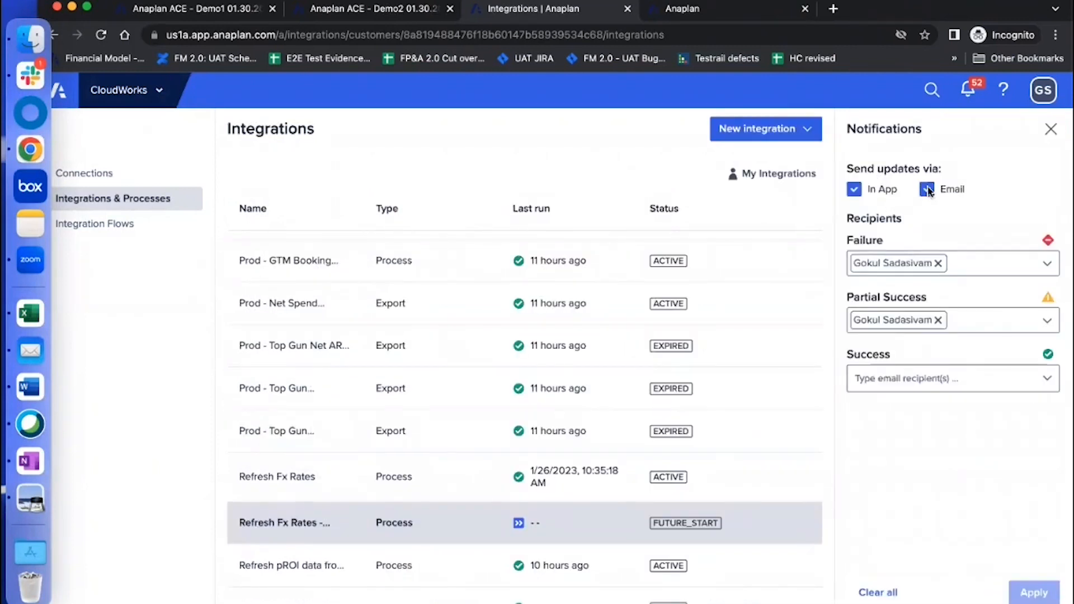
left_click(927, 189)
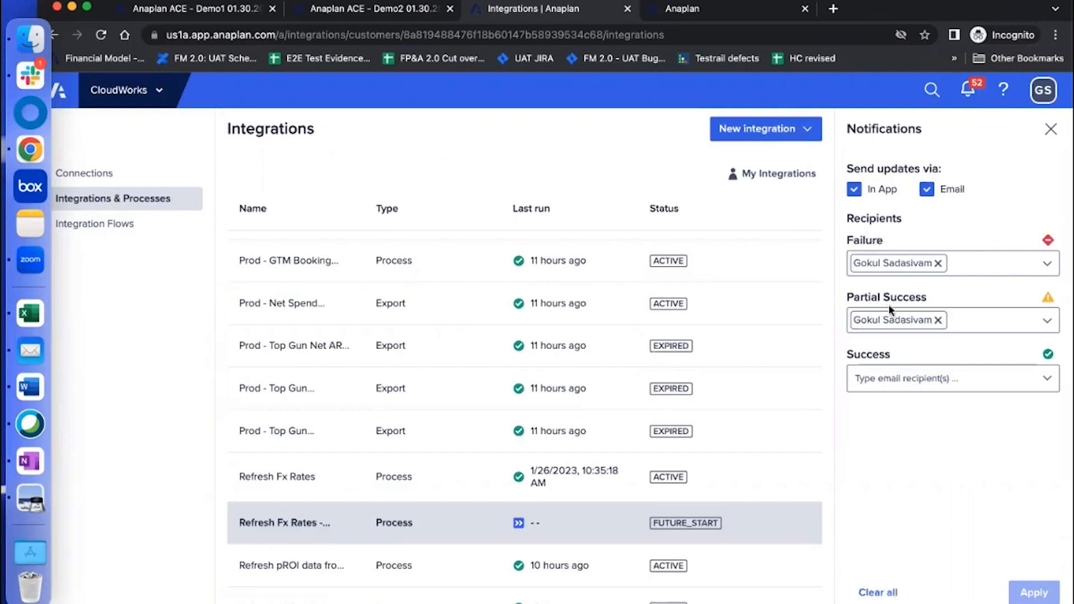
left_click(952, 378)
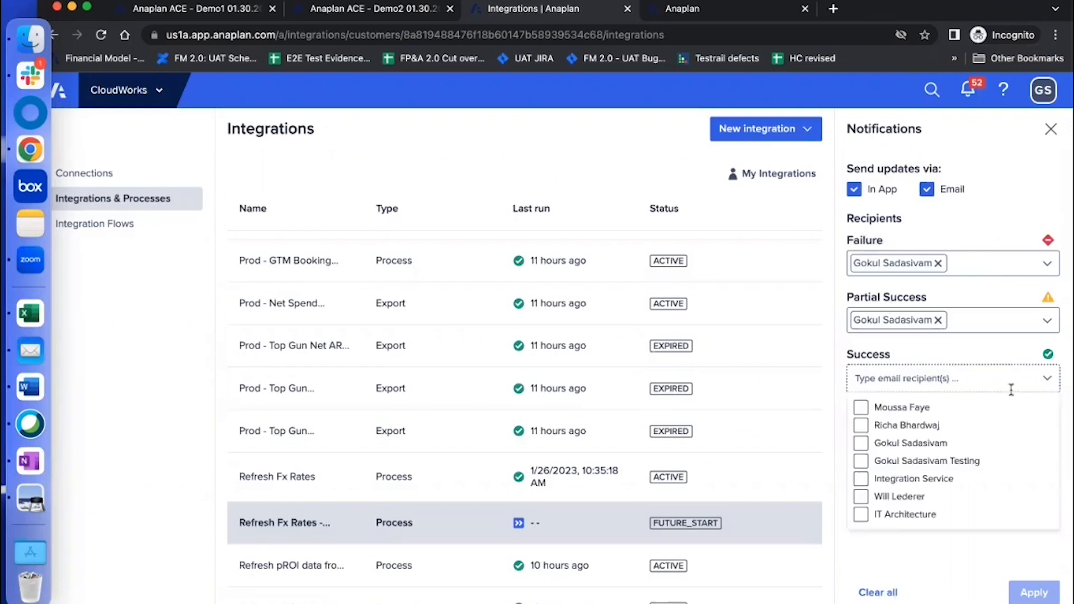
left_click(861, 443)
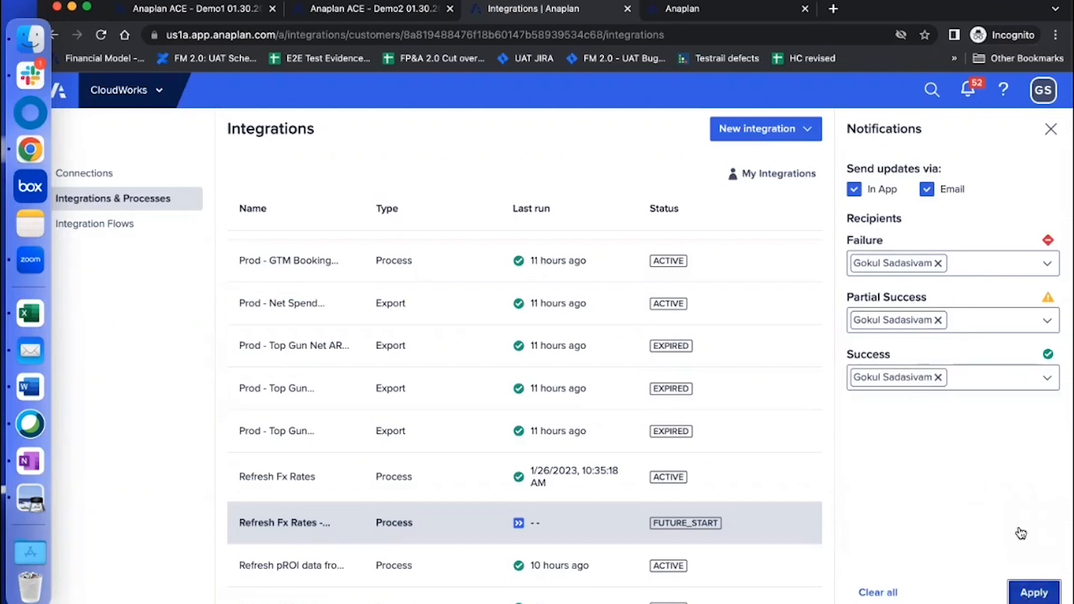
left_click(1034, 592)
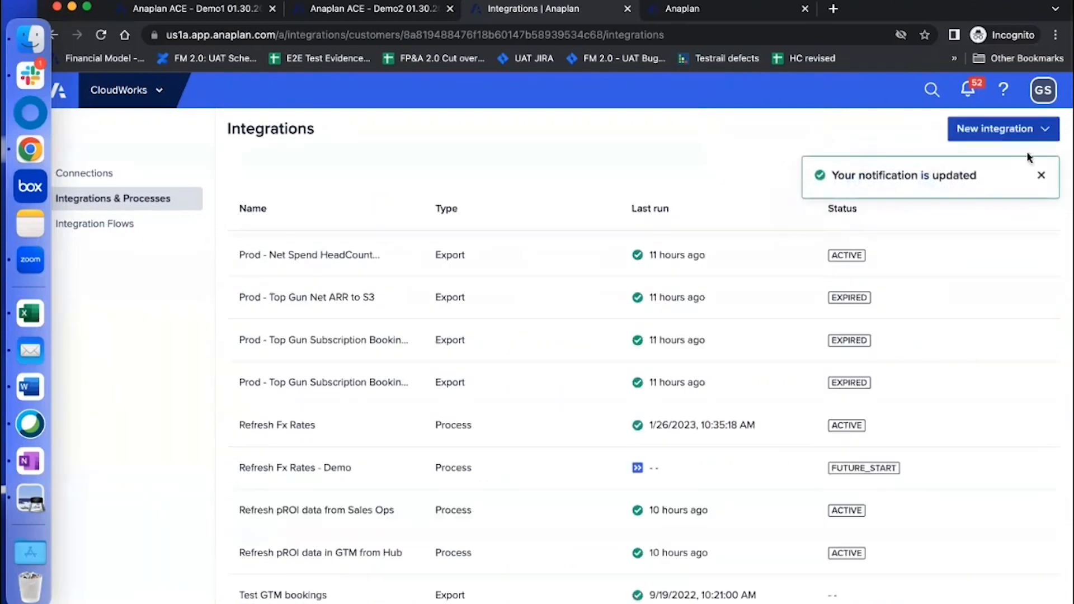
left_click(295, 468)
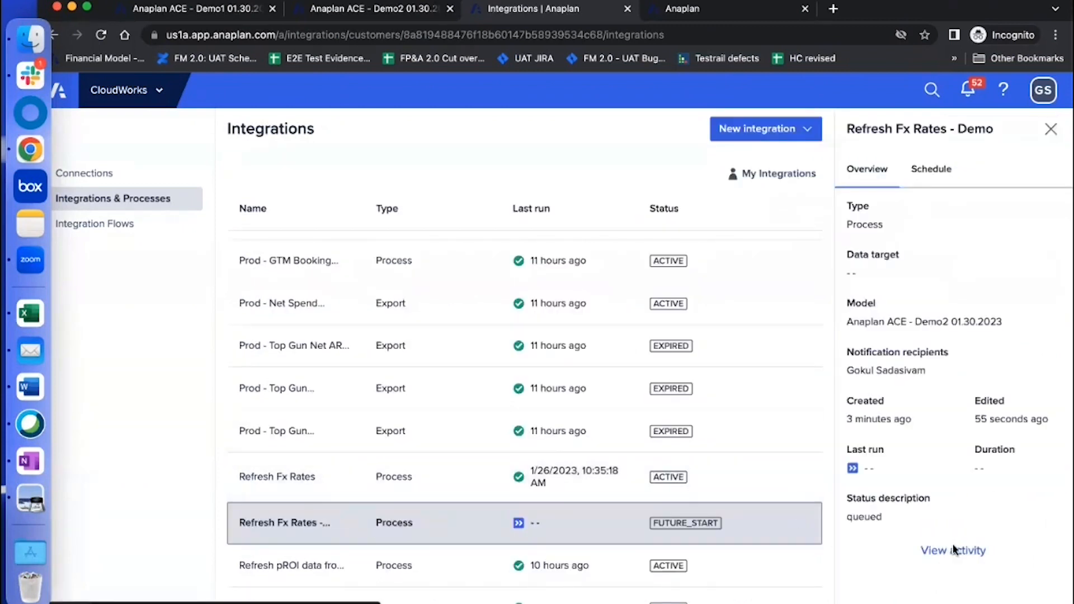
Open View activity to see the integration's run still queued.
left_click(953, 550)
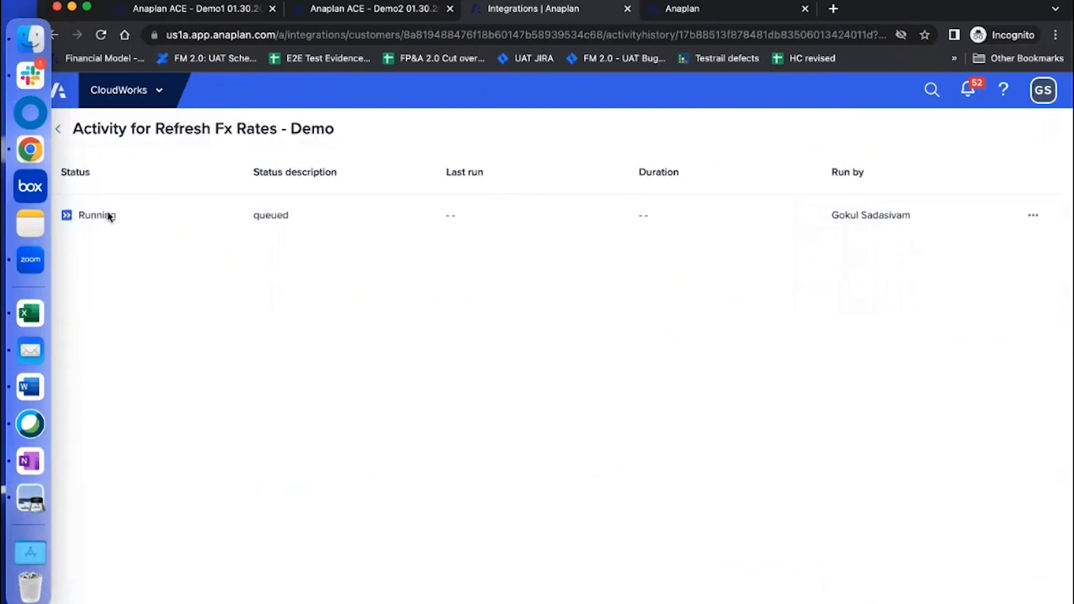
mouse_move(125, 215)
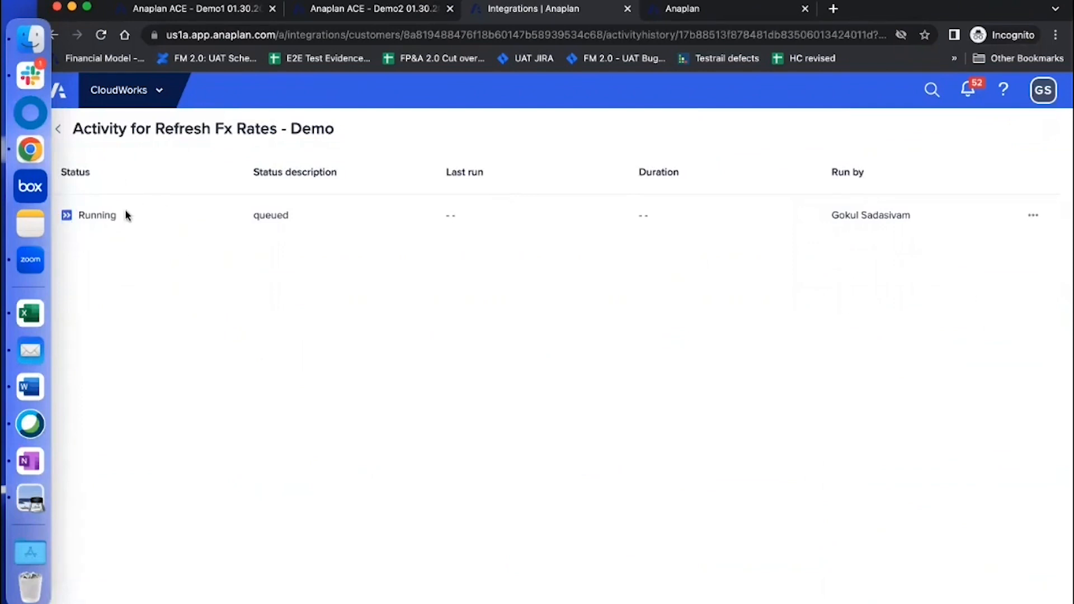
mouse_move(248, 228)
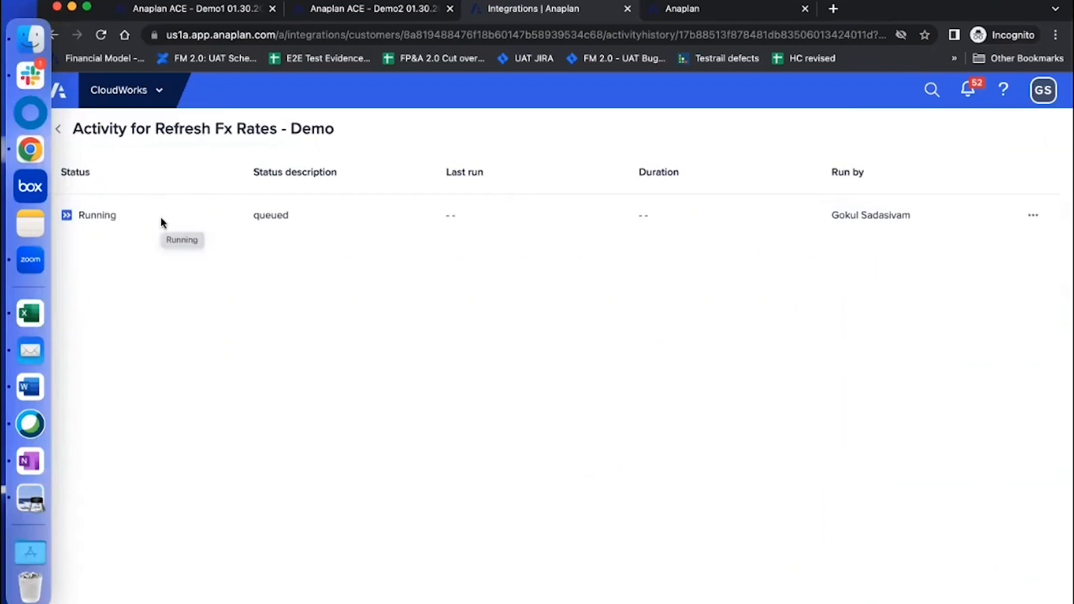
mouse_move(588, 25)
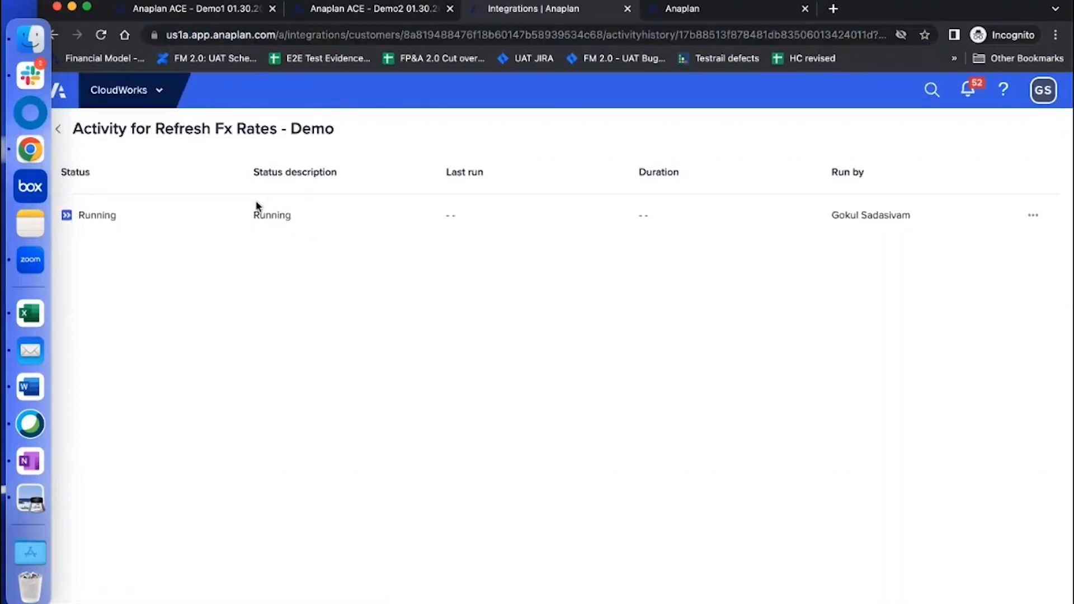
mouse_move(250, 230)
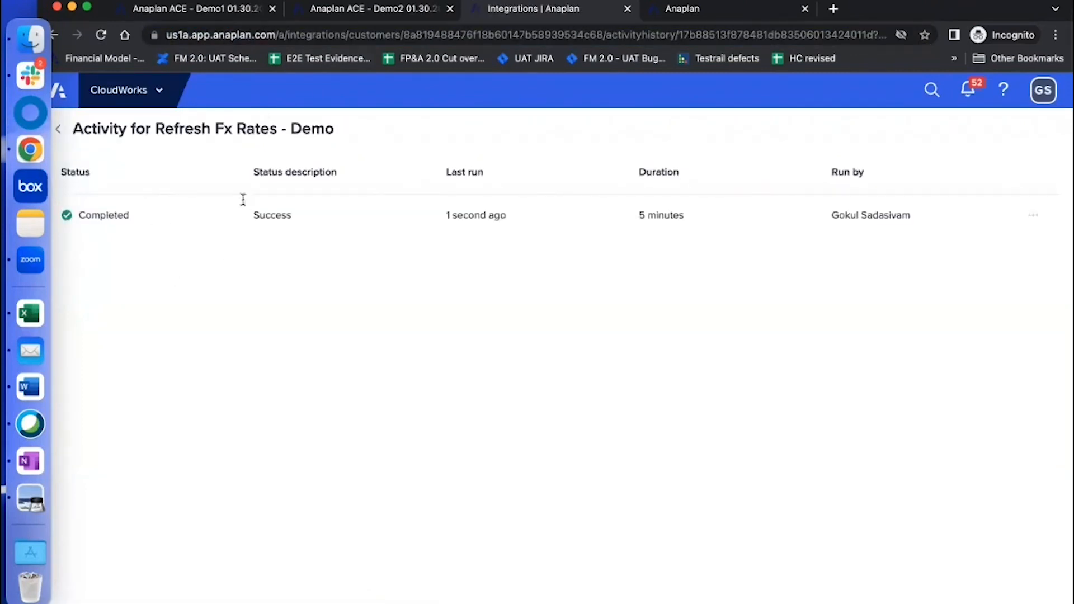
mouse_move(267, 203)
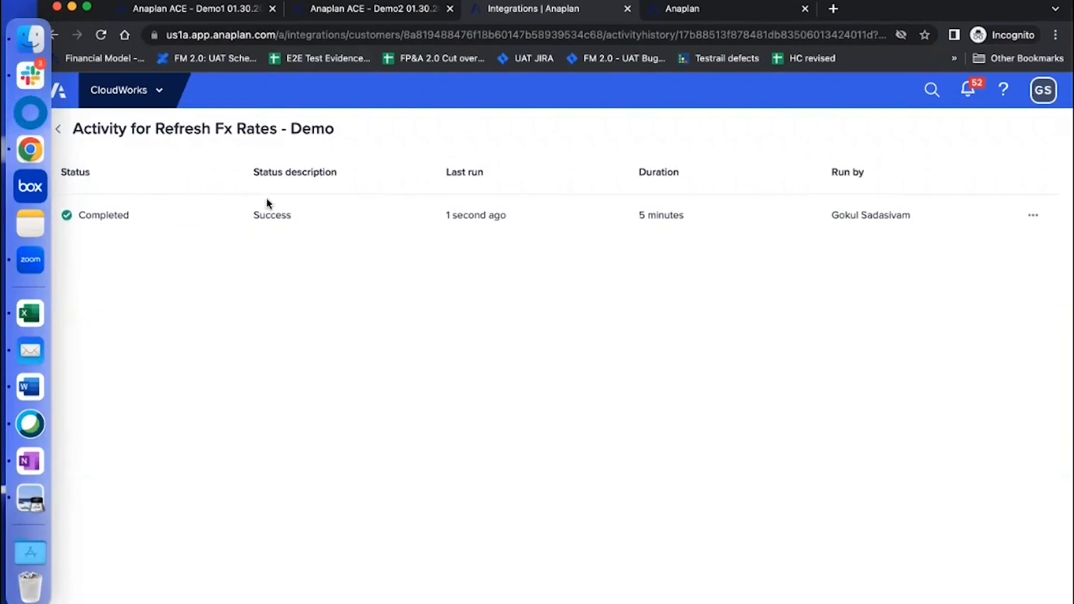
mouse_move(559, 155)
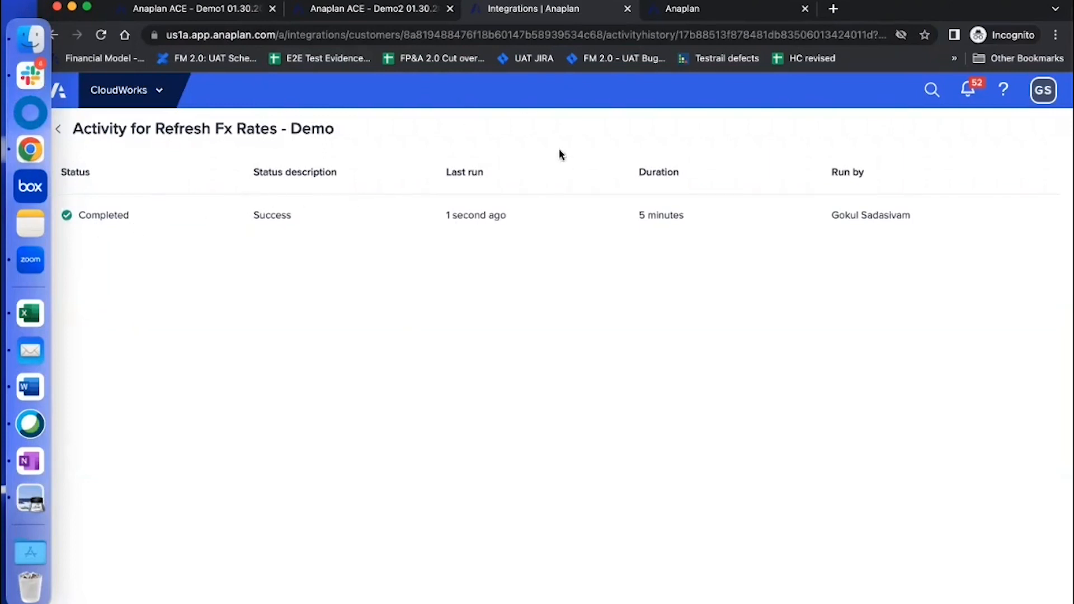
mouse_move(373, 8)
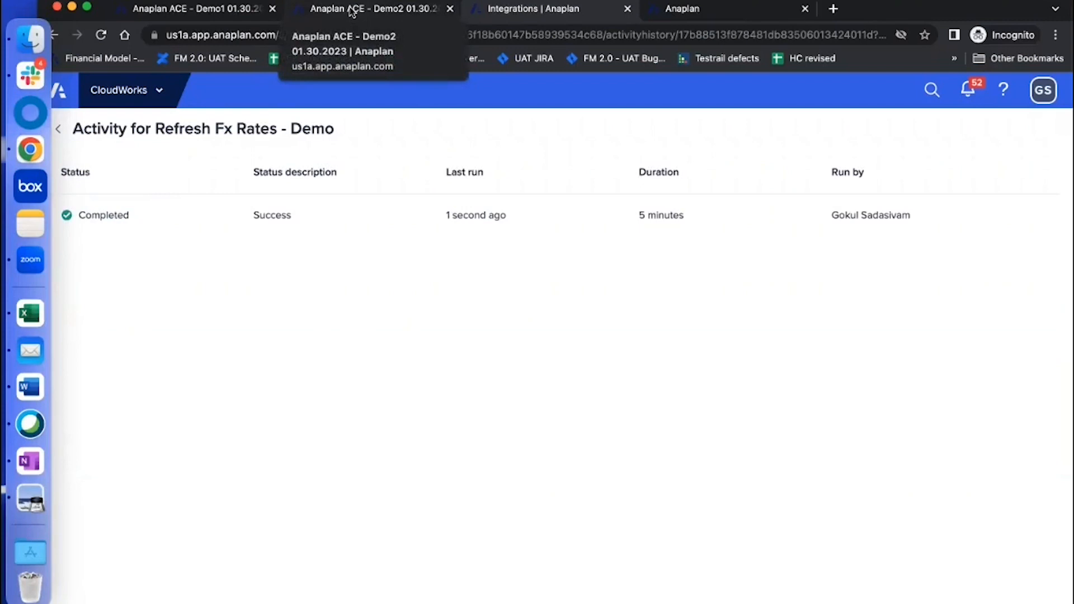
Switch to Demo2 and reload the Fx Rates grid to show imported Jan 23 rates.
left_click(373, 9)
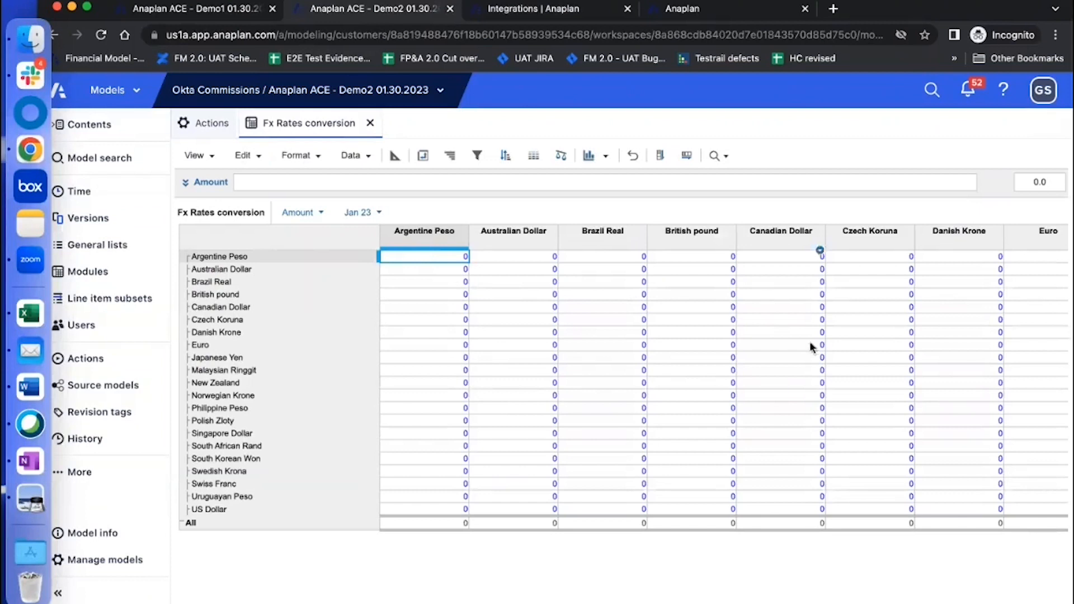
left_click(244, 155)
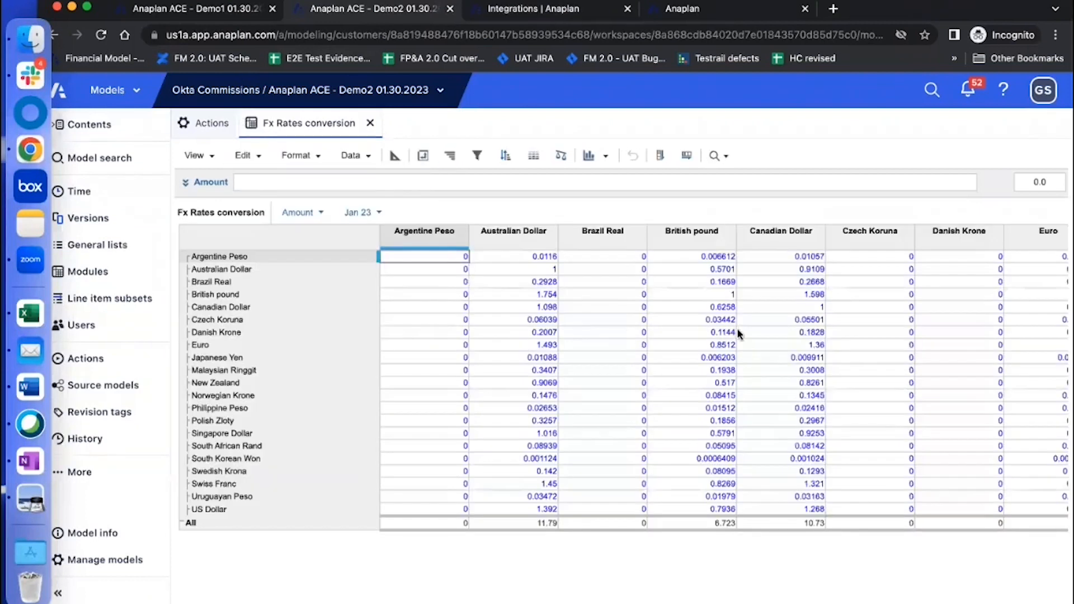
mouse_move(507, 258)
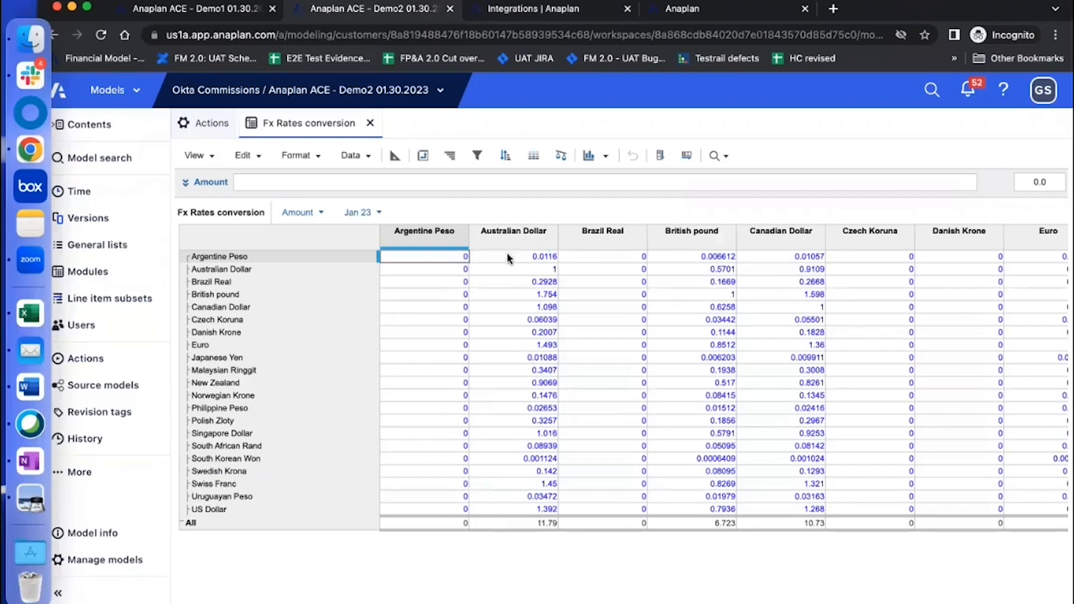